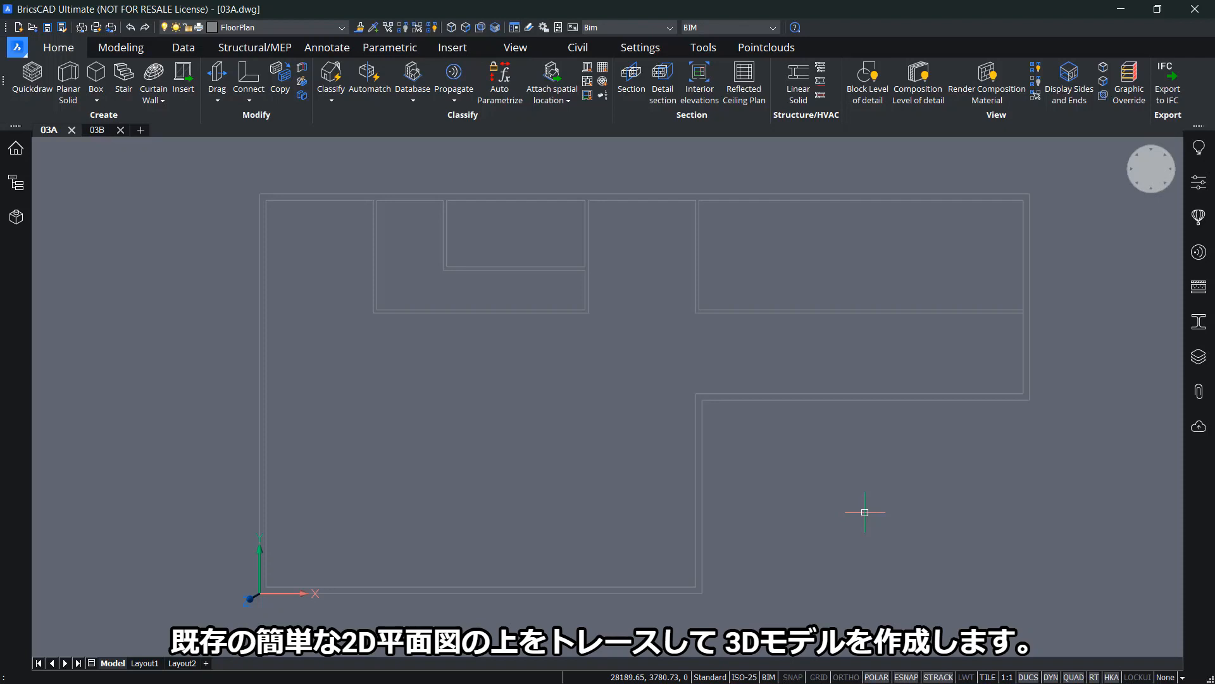
mouse_move(865, 486)
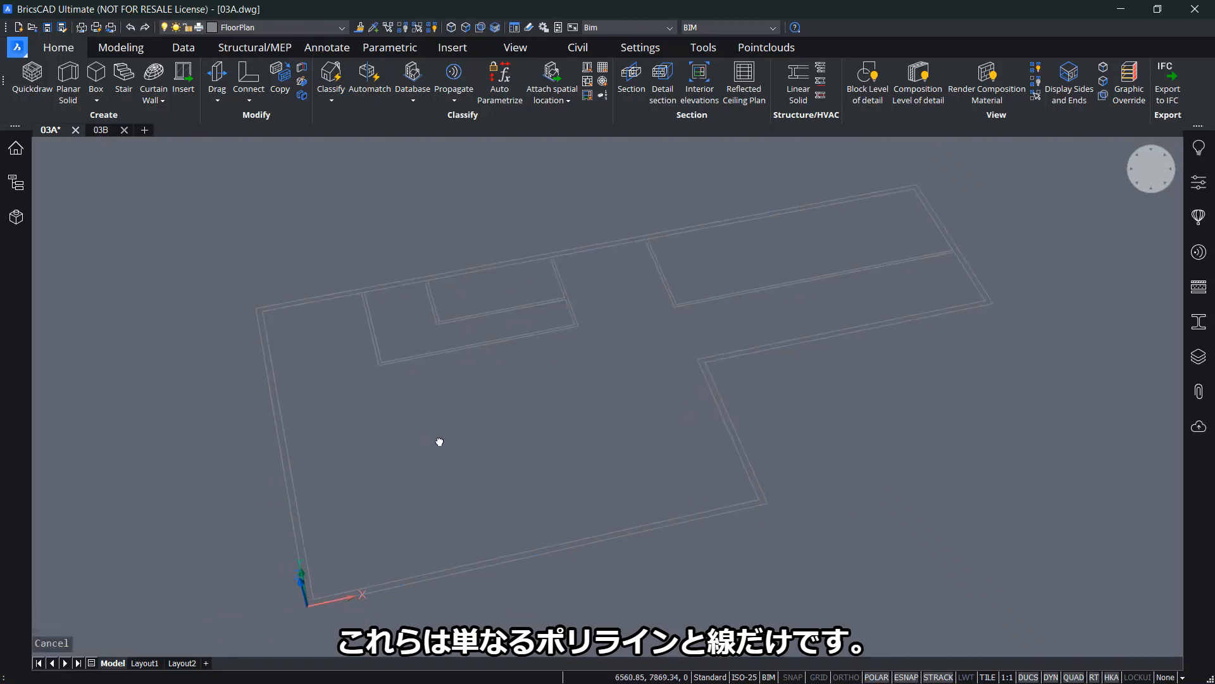
Tilt the view so the 2D floor plan of 03A is seen in perspective
left_click_drag(439, 442, 483, 454)
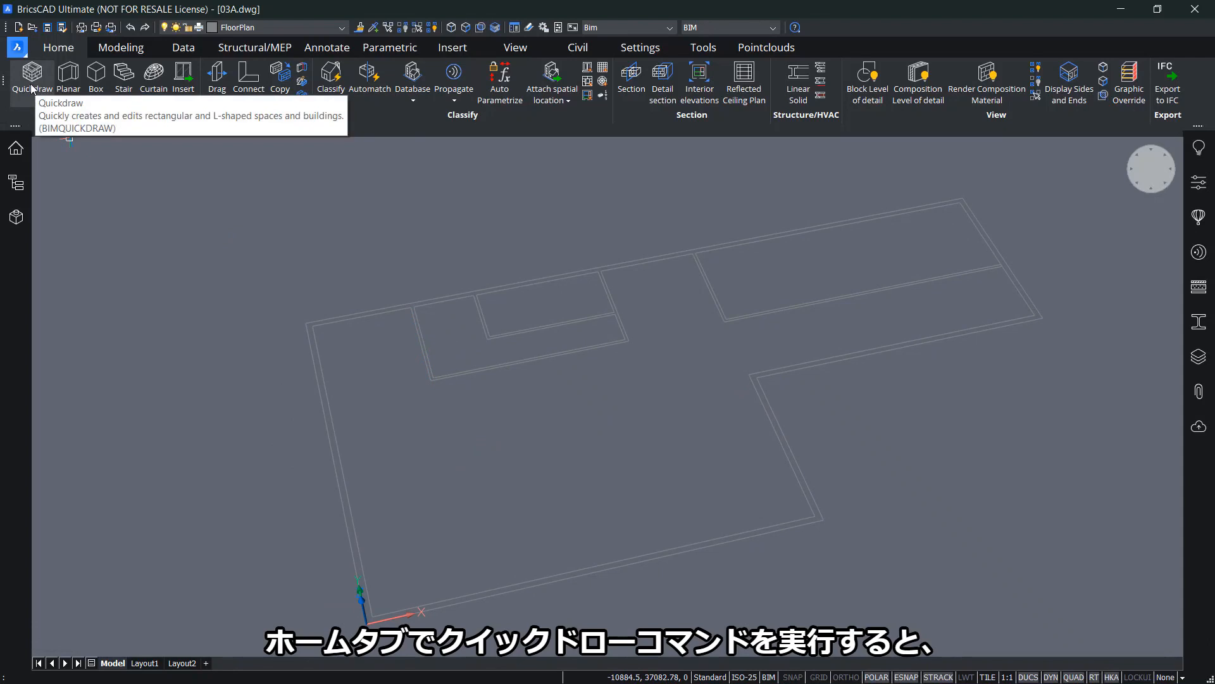
Quickdraw the first room over the left block, snapping corners to the plan lines
left_click(30, 77)
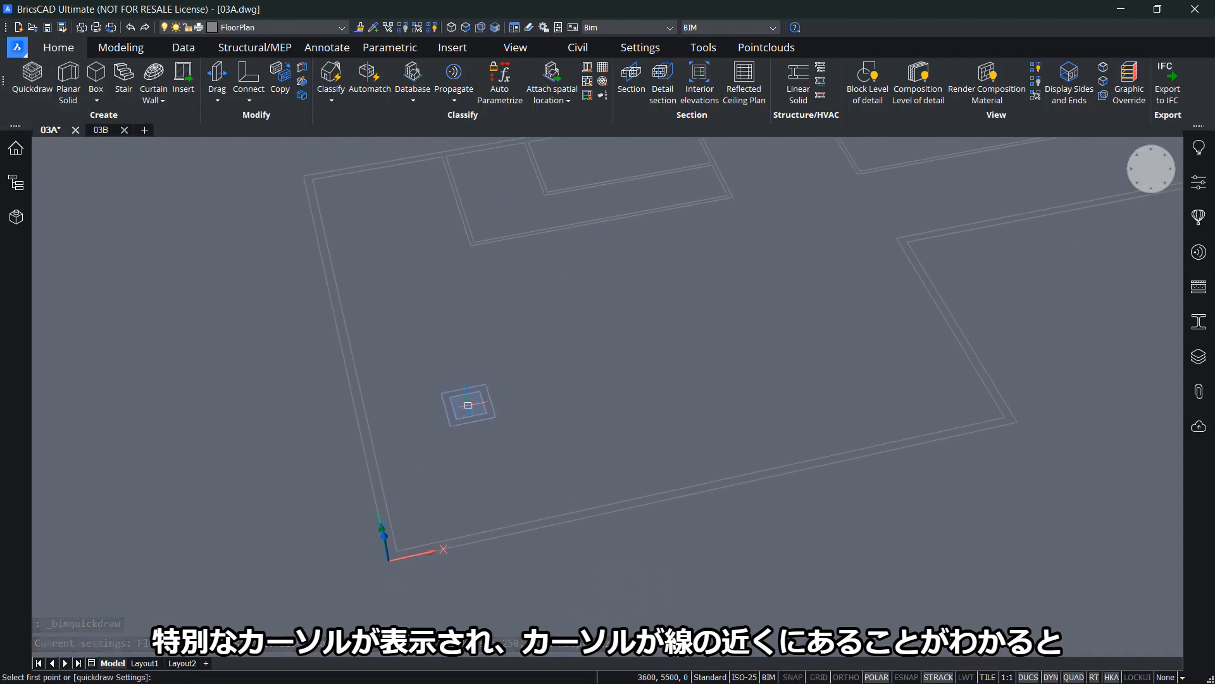
mouse_move(434, 472)
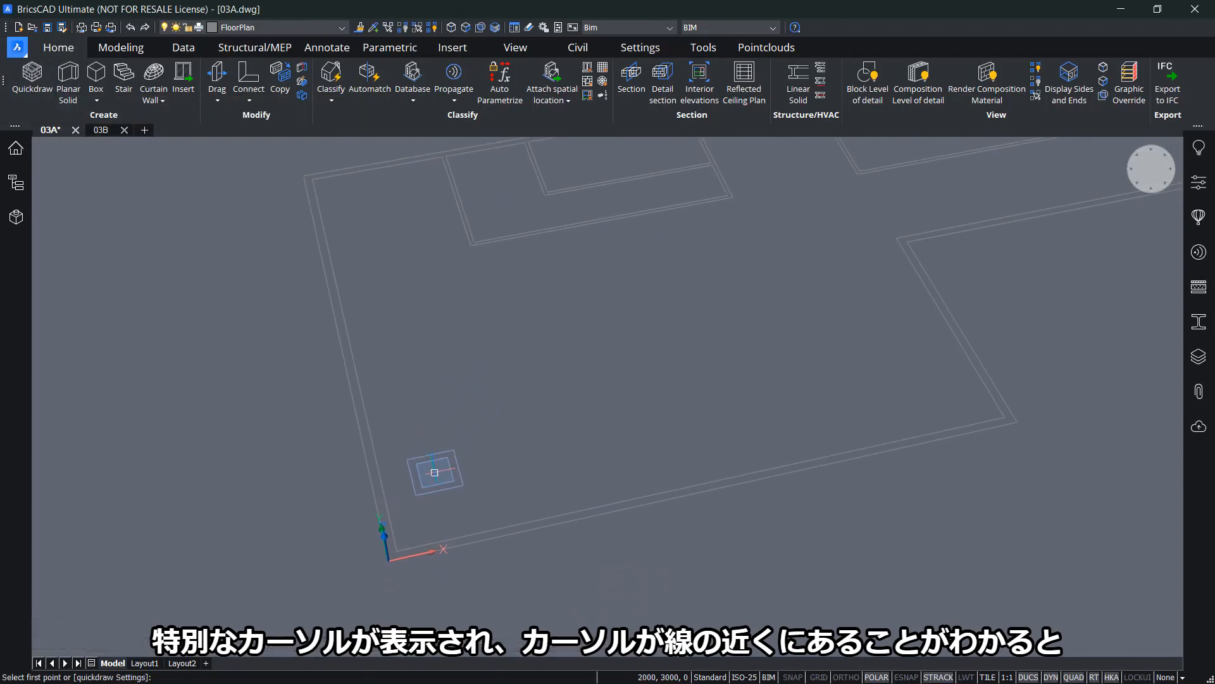
mouse_move(421, 513)
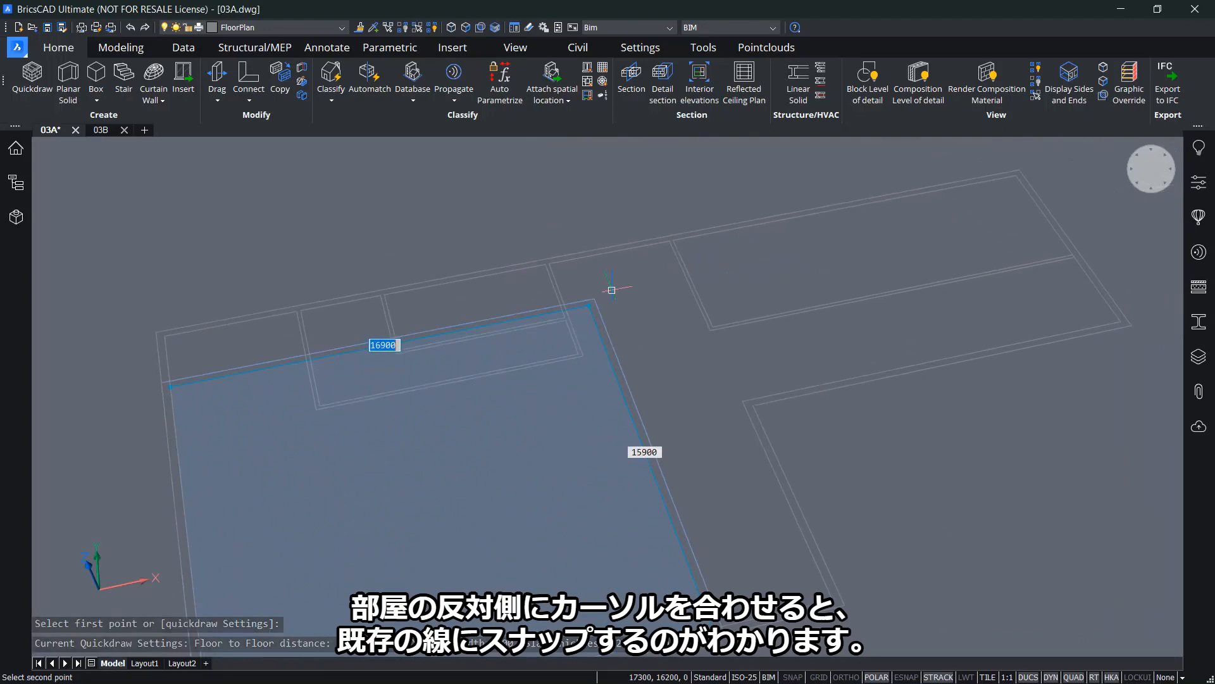
mouse_move(658, 264)
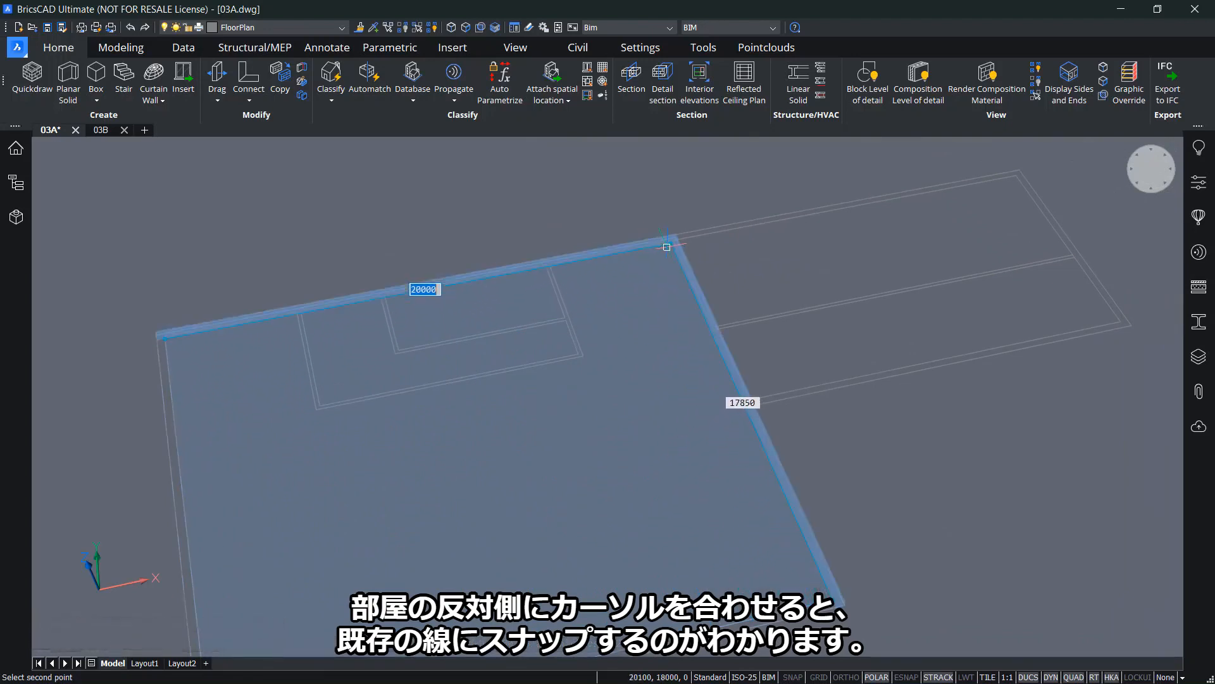
left_click(664, 247)
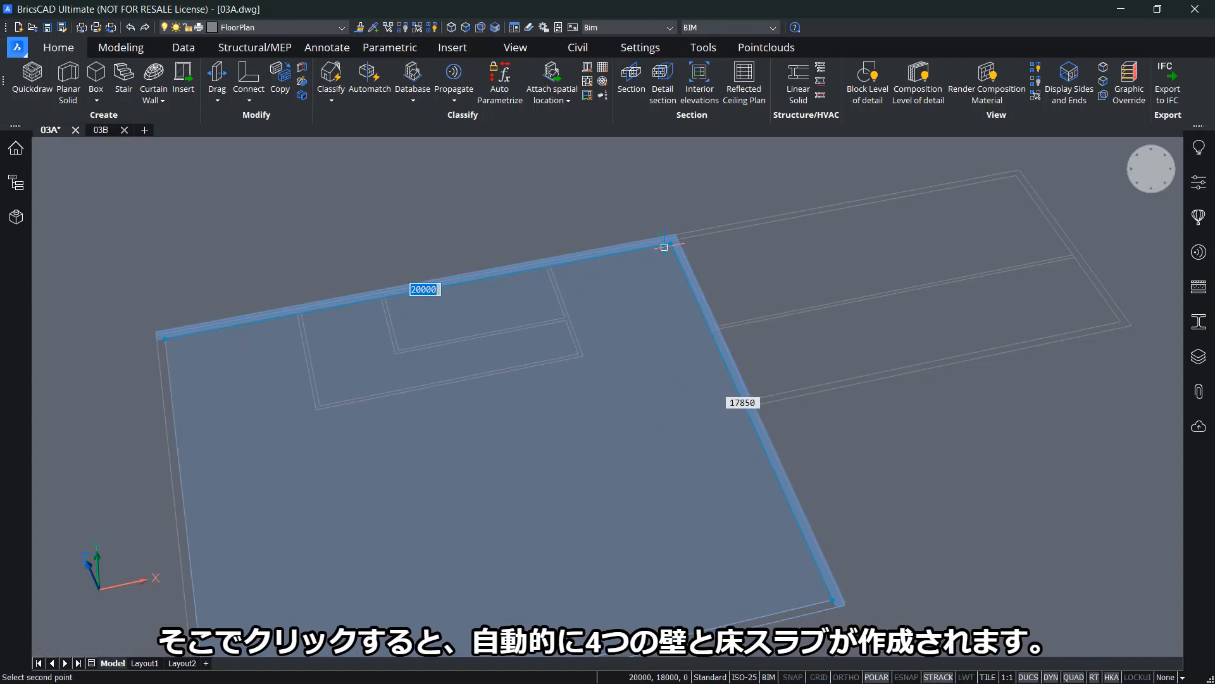
left_click(663, 247)
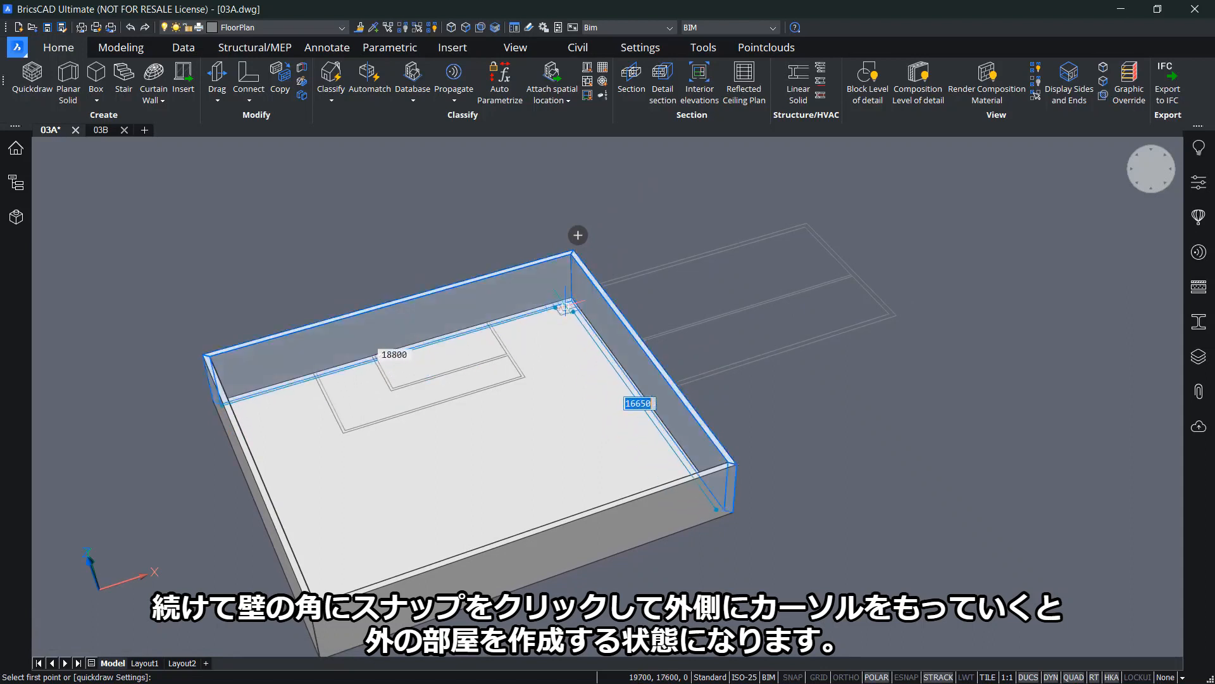
Start an adjoining Quickdraw room from the existing wall corner
left_click(565, 306)
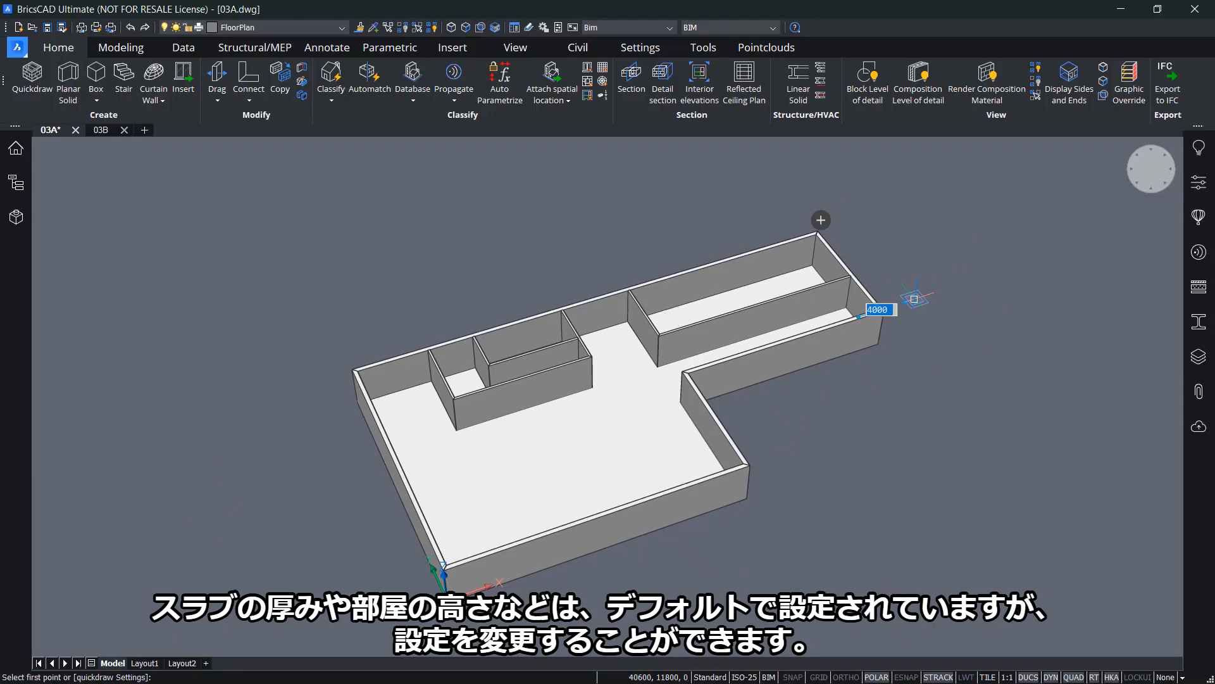
type("s")
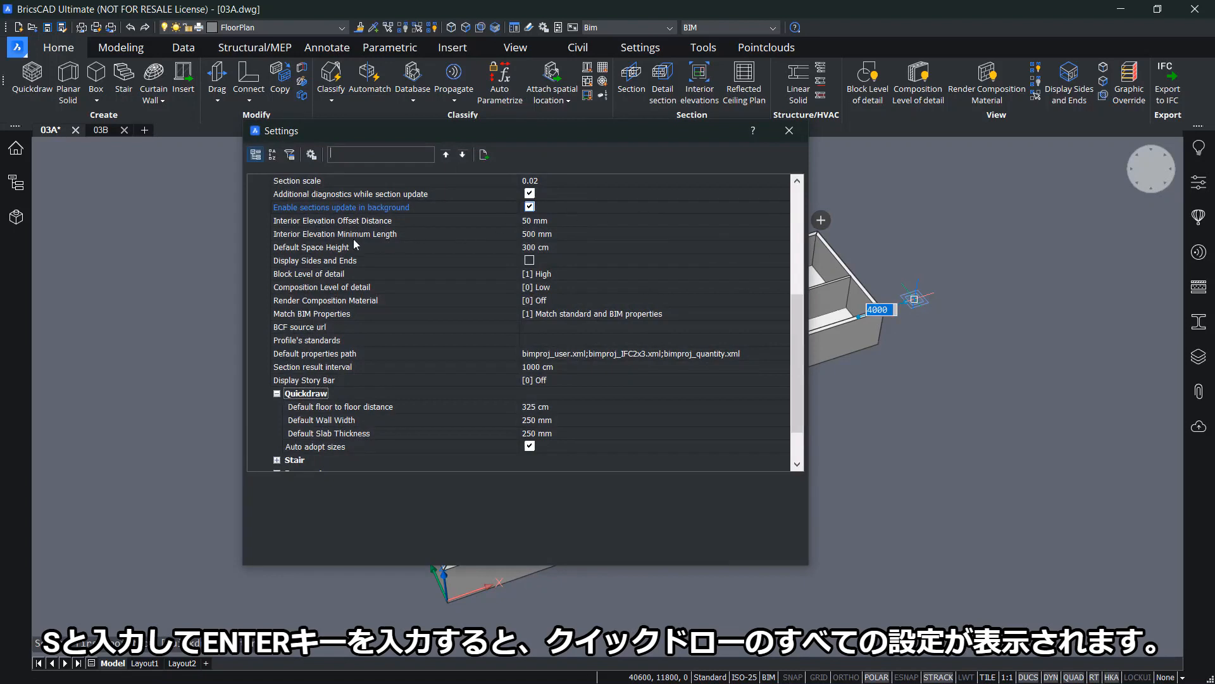
scroll("down", 3)
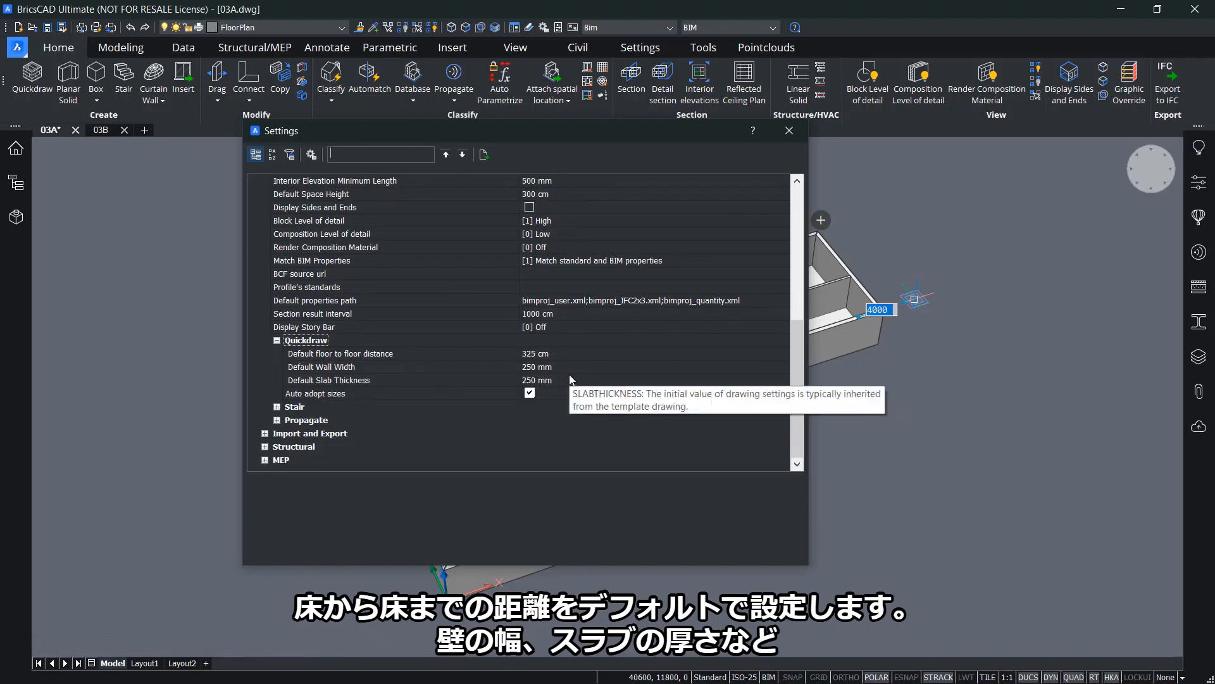
mouse_move(544, 401)
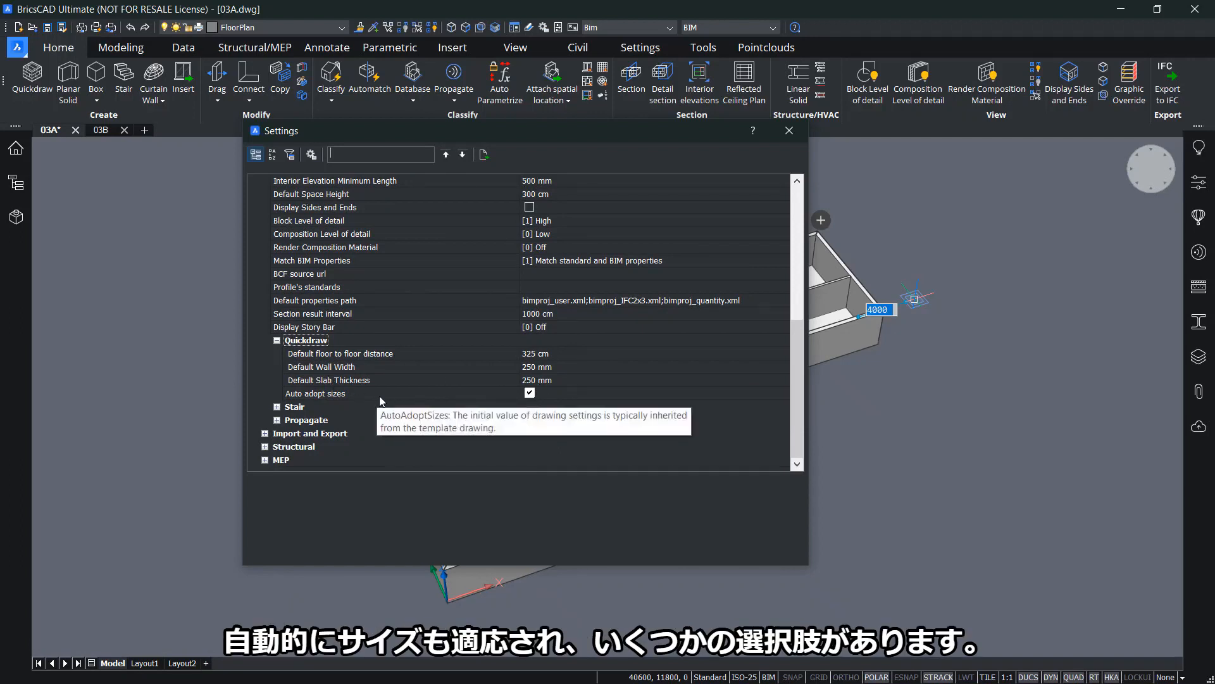
mouse_move(744, 197)
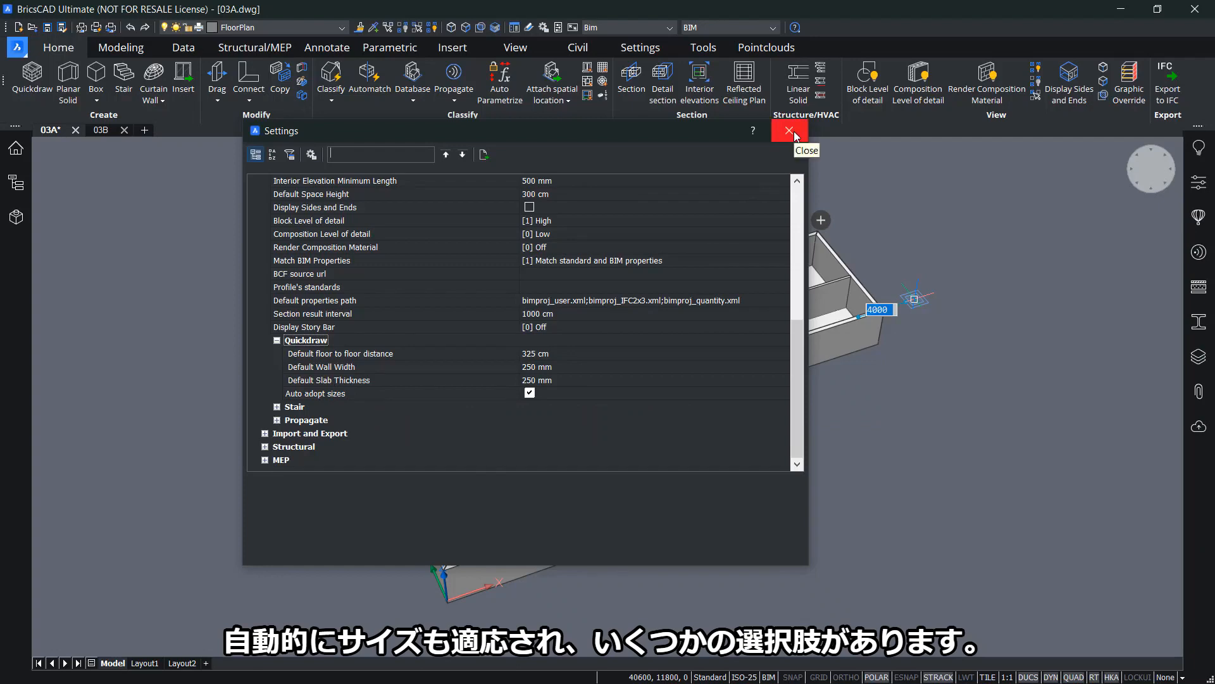
left_click(788, 130)
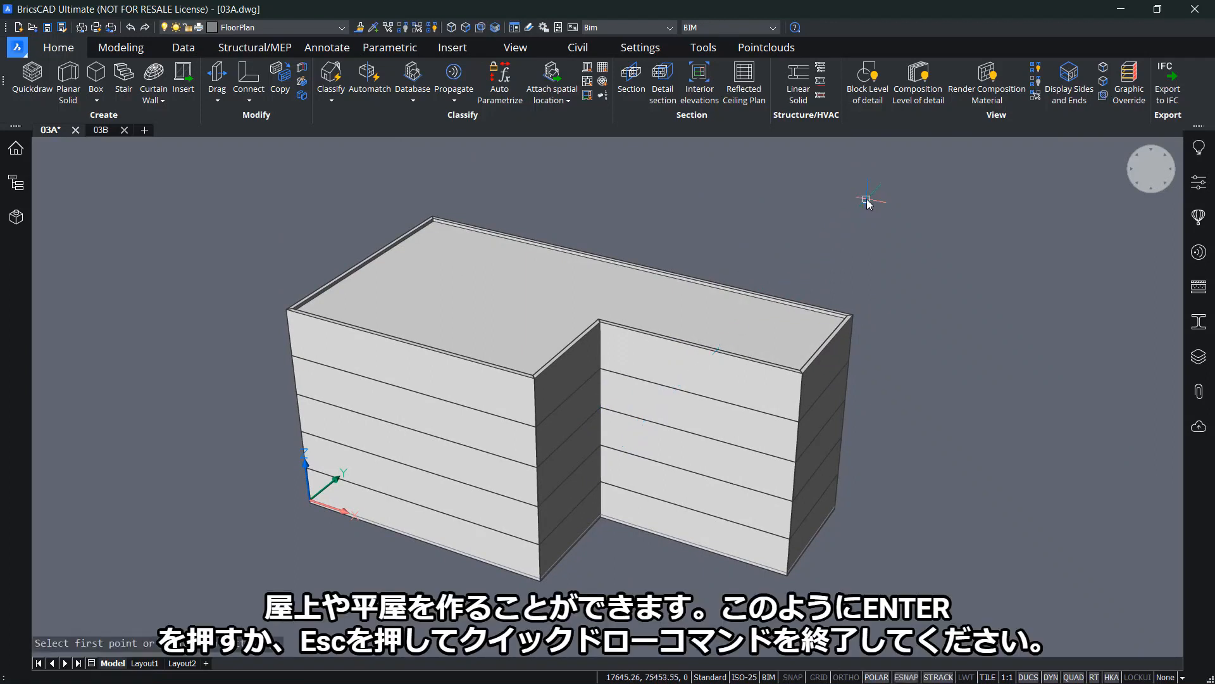
mouse_move(914, 282)
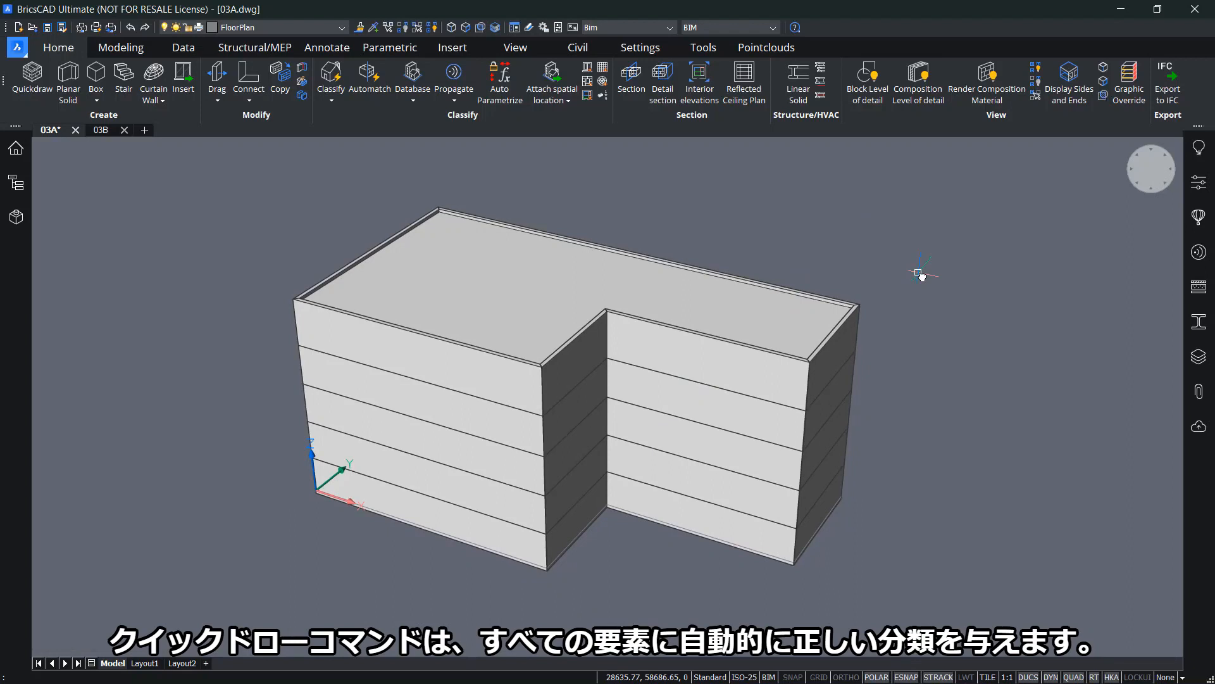
mouse_move(869, 292)
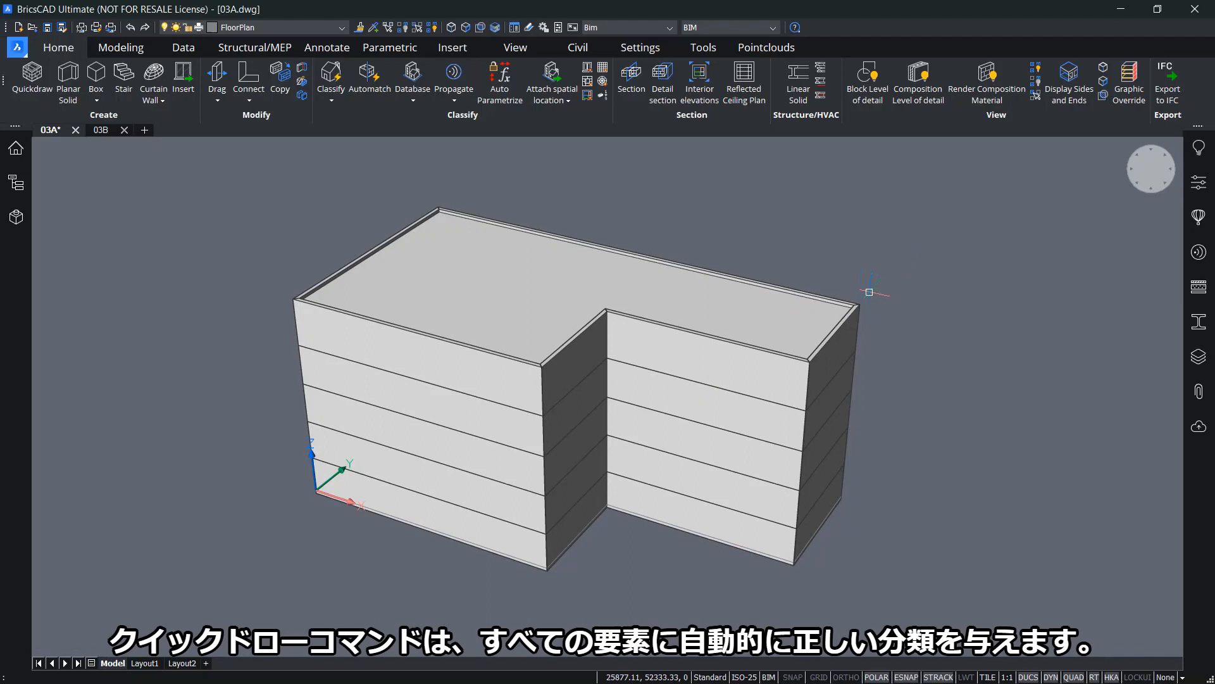
mouse_move(682, 349)
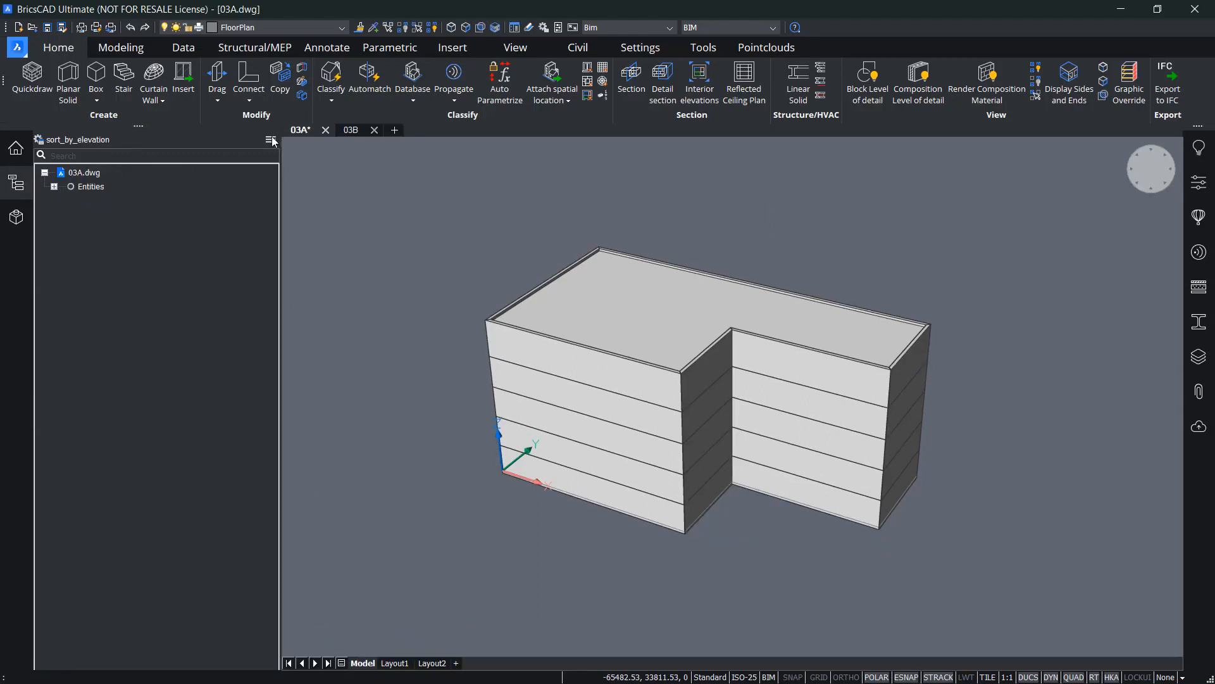
Group the BIM tree by building, expand Building-2 and Floor 4, and inspect its walls' compositions
left_click(53, 186)
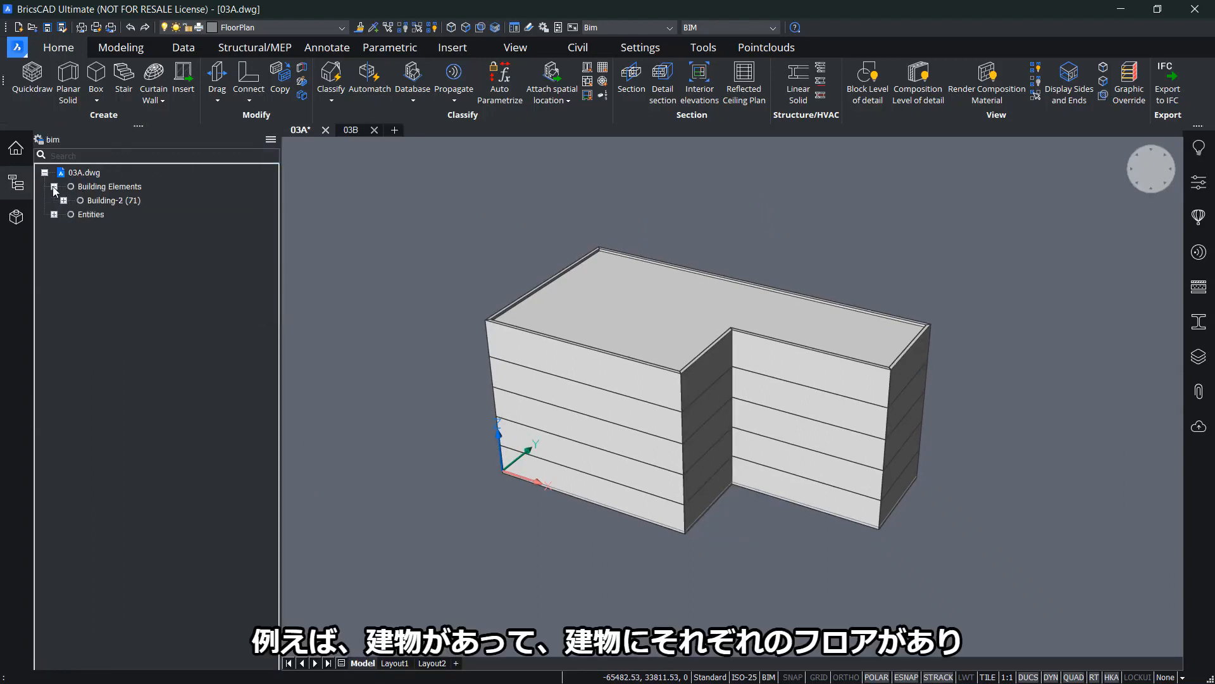
left_click(64, 200)
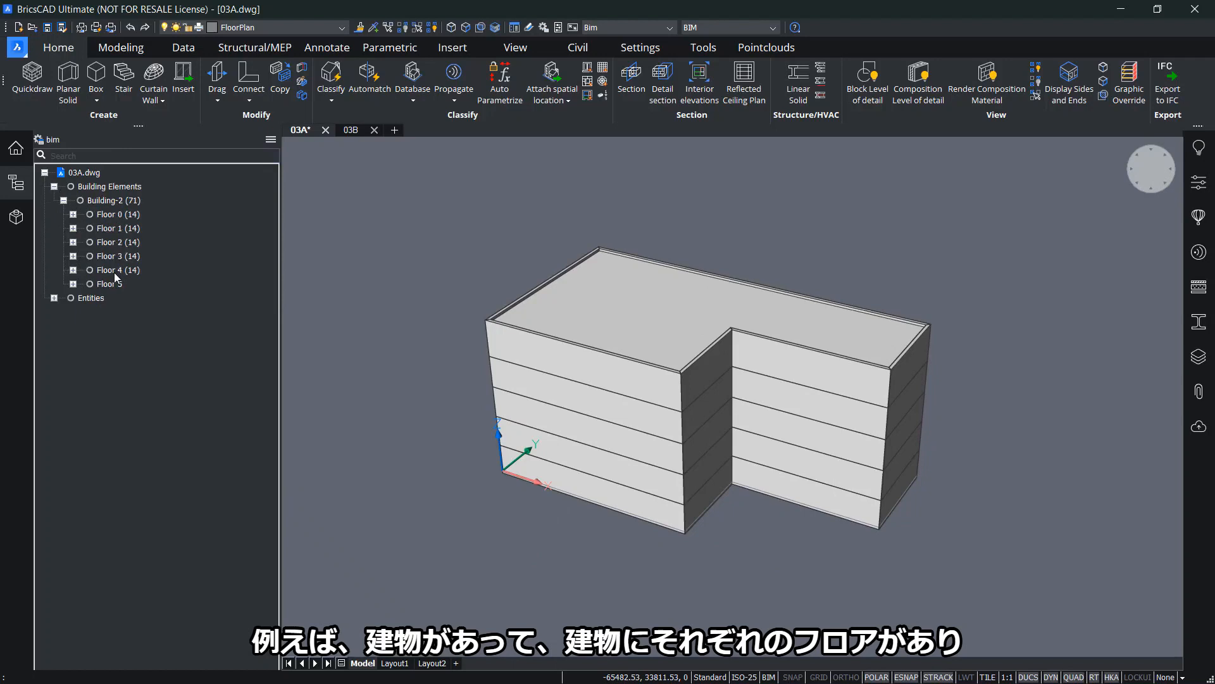
left_click(116, 242)
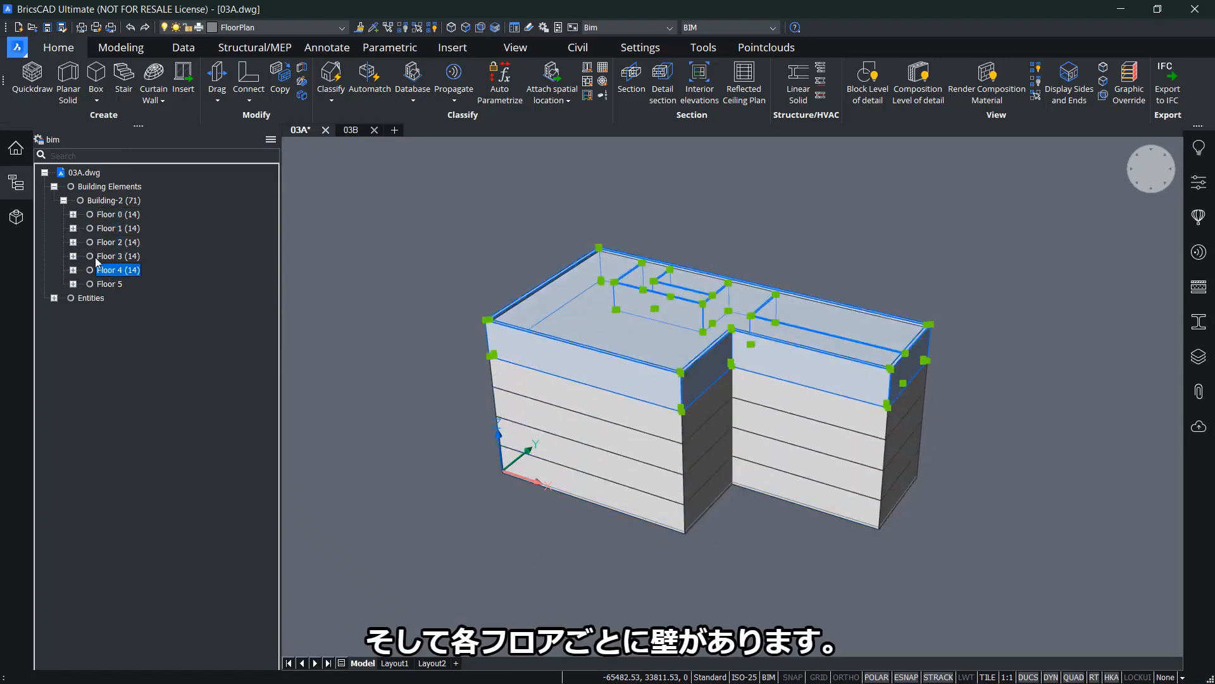
left_click(72, 269)
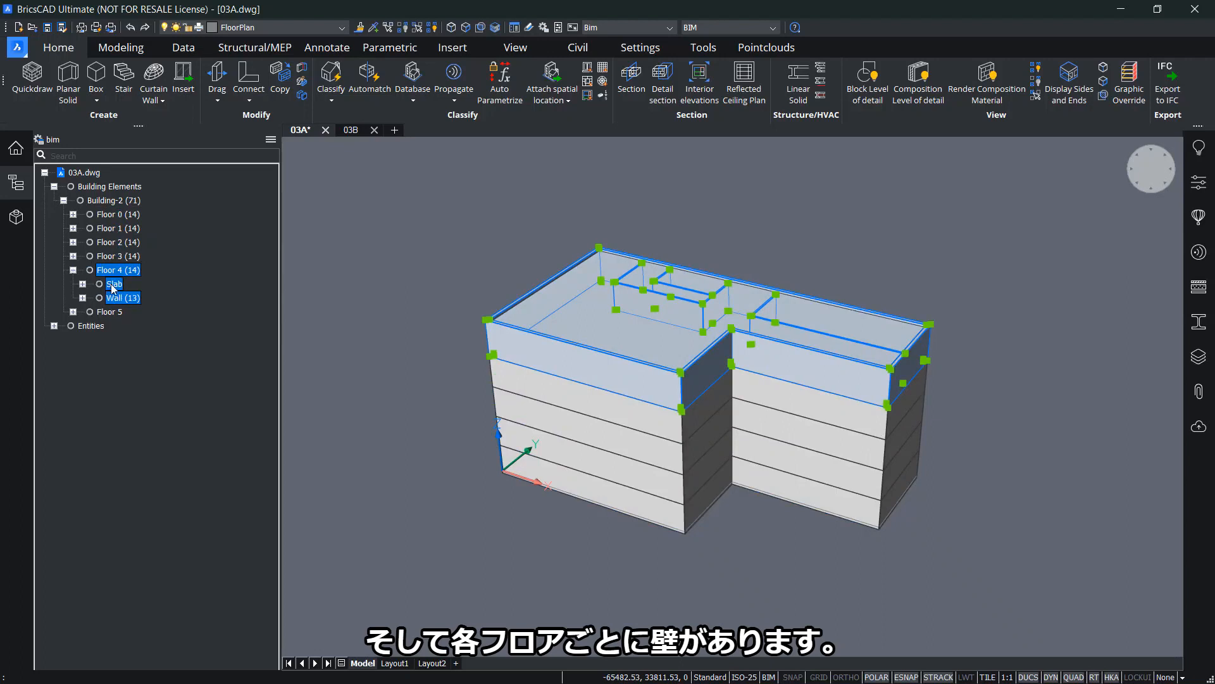
left_click(122, 298)
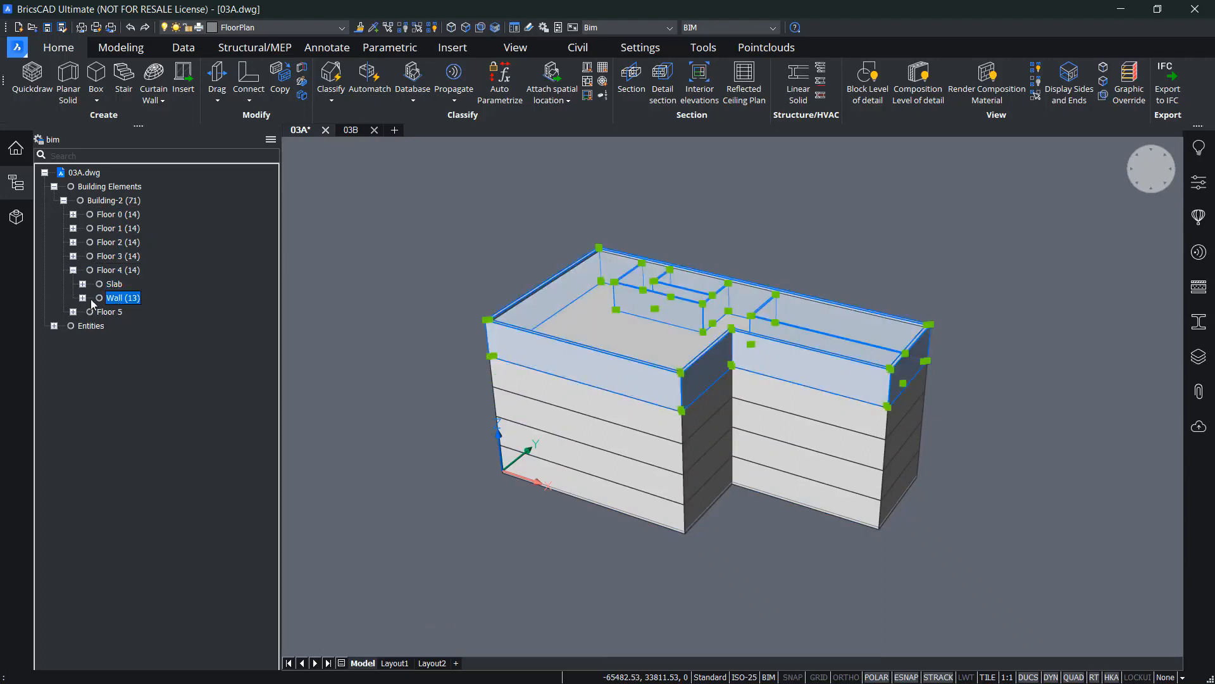
left_click(83, 297)
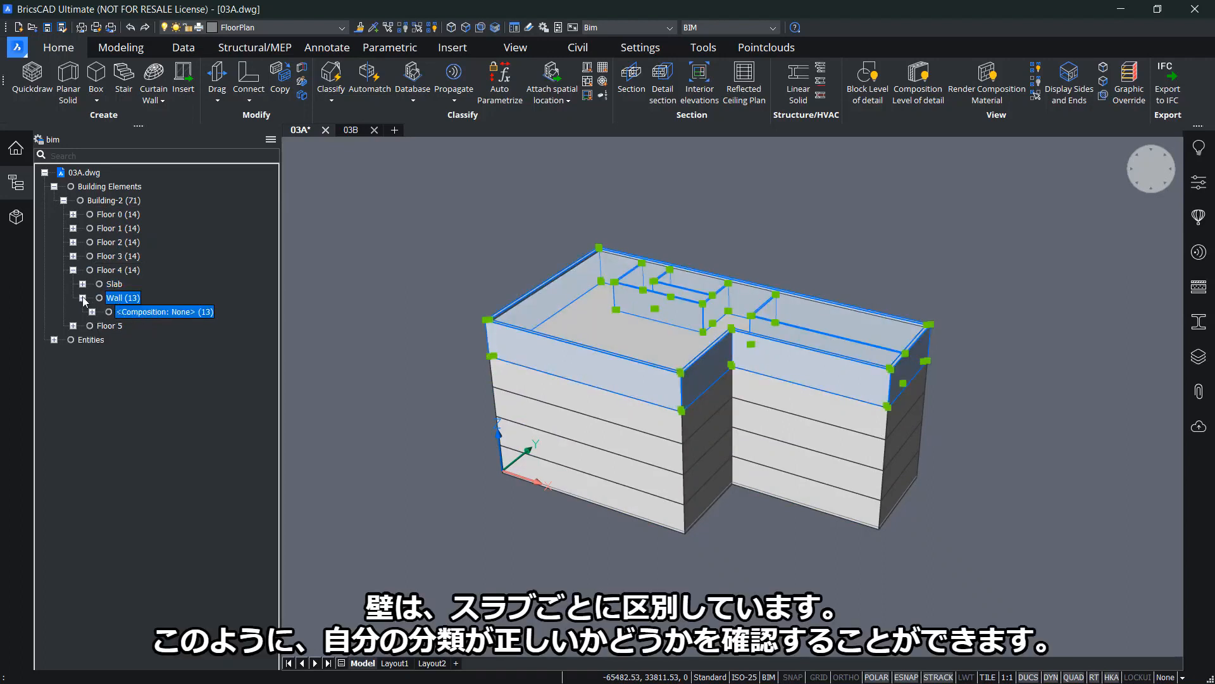
left_click(85, 297)
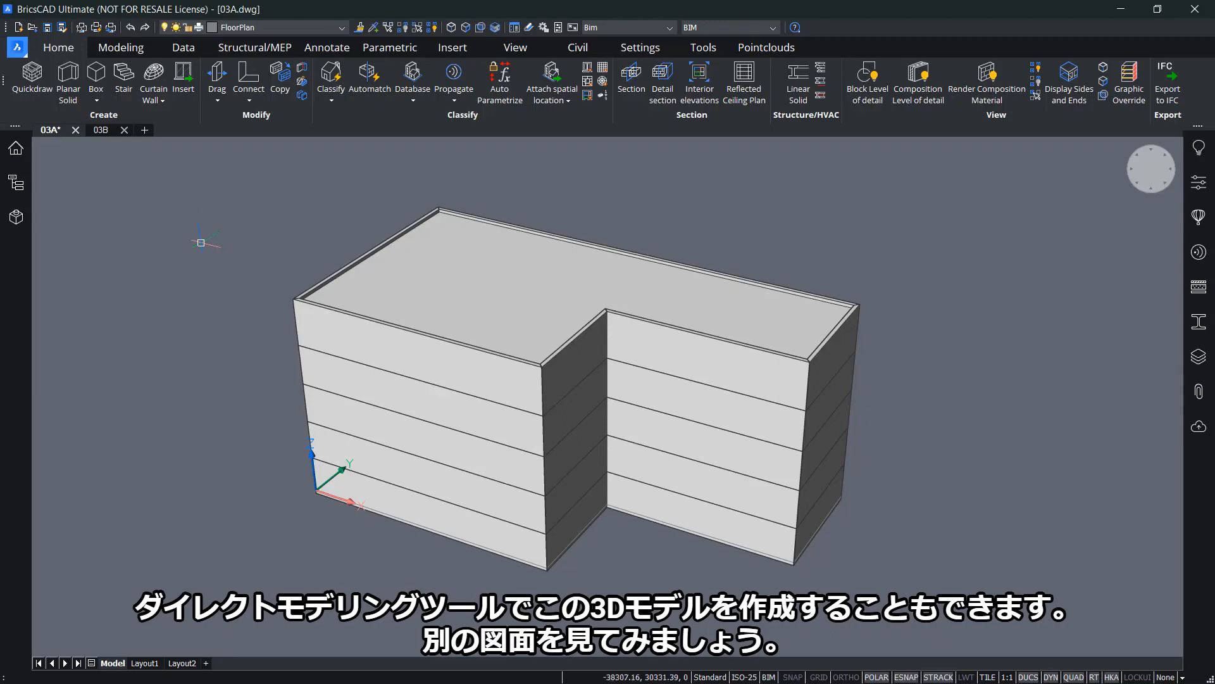
mouse_move(101, 129)
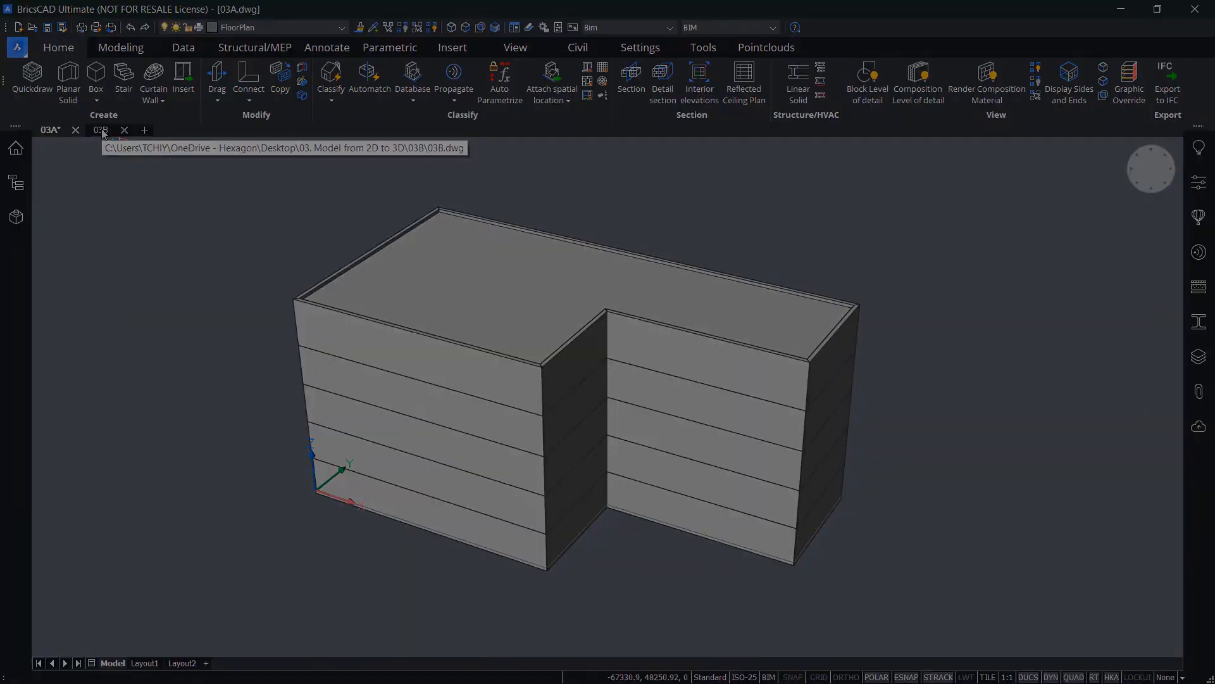
Switch to the second drawing 03B with the rounded-corner plan
left_click(102, 129)
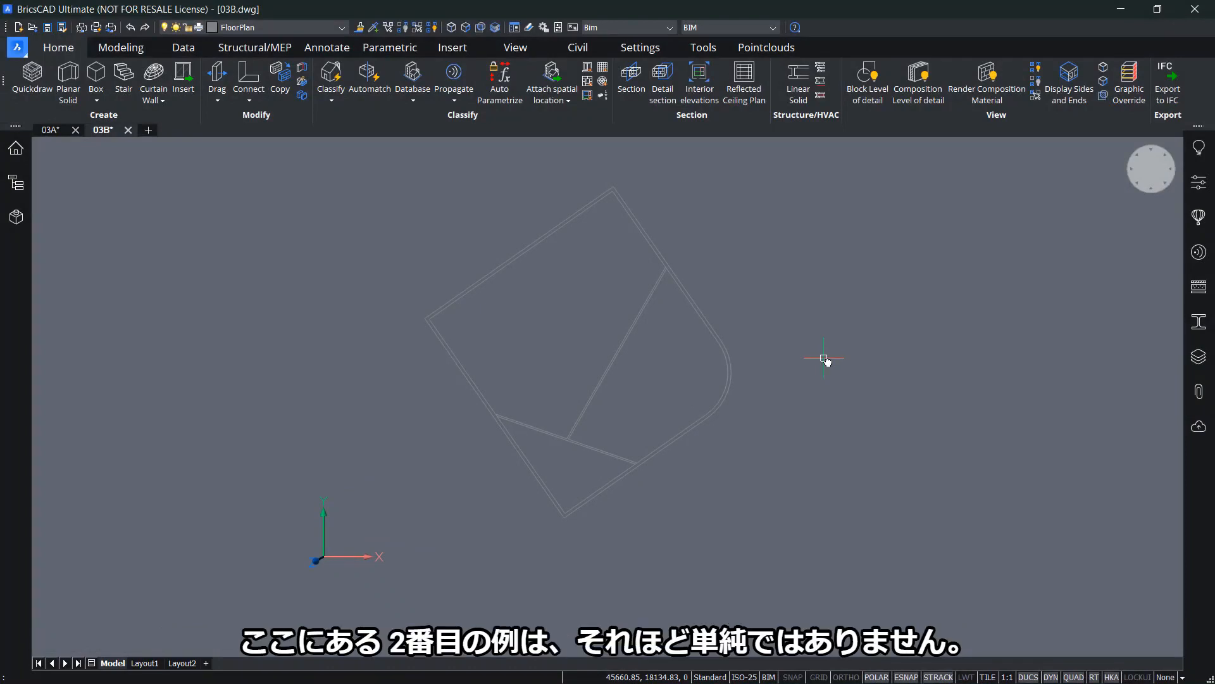
mouse_move(836, 353)
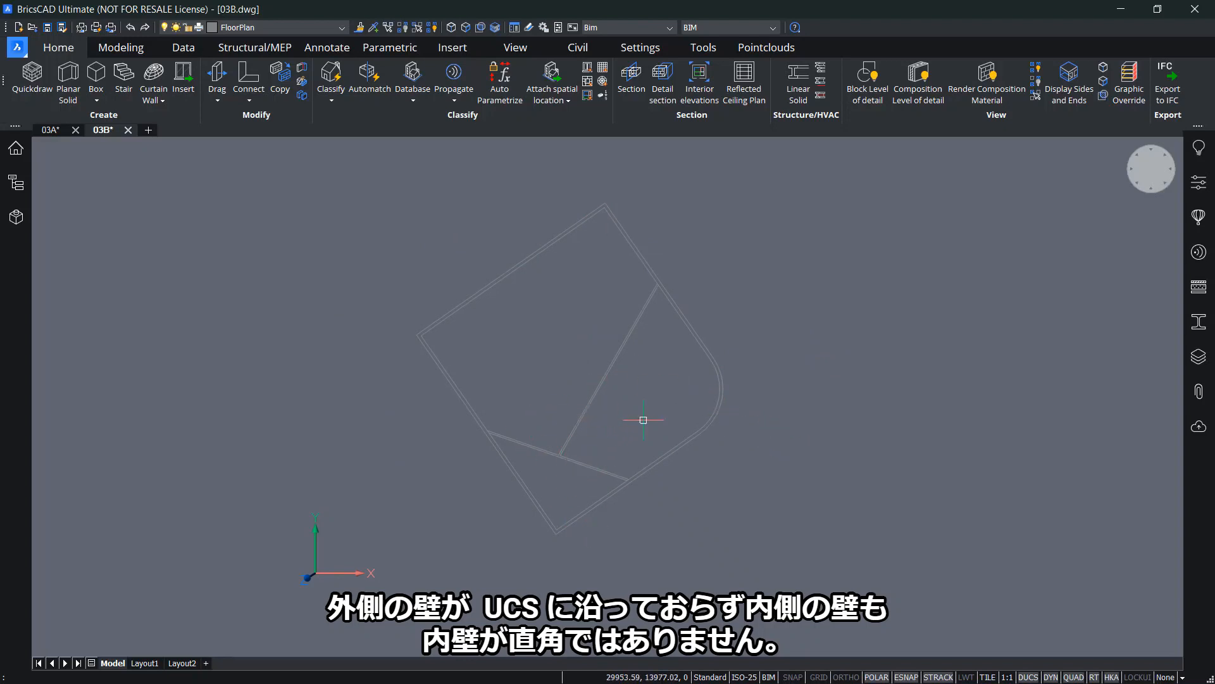
mouse_move(692, 358)
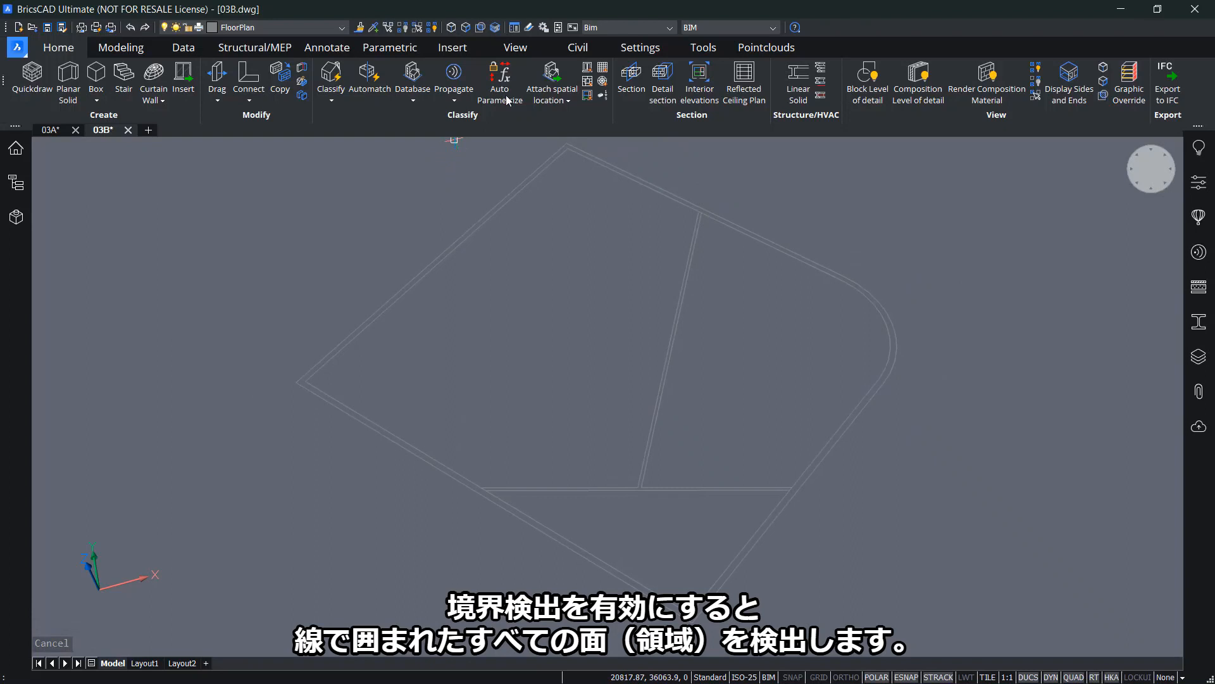
mouse_move(481, 26)
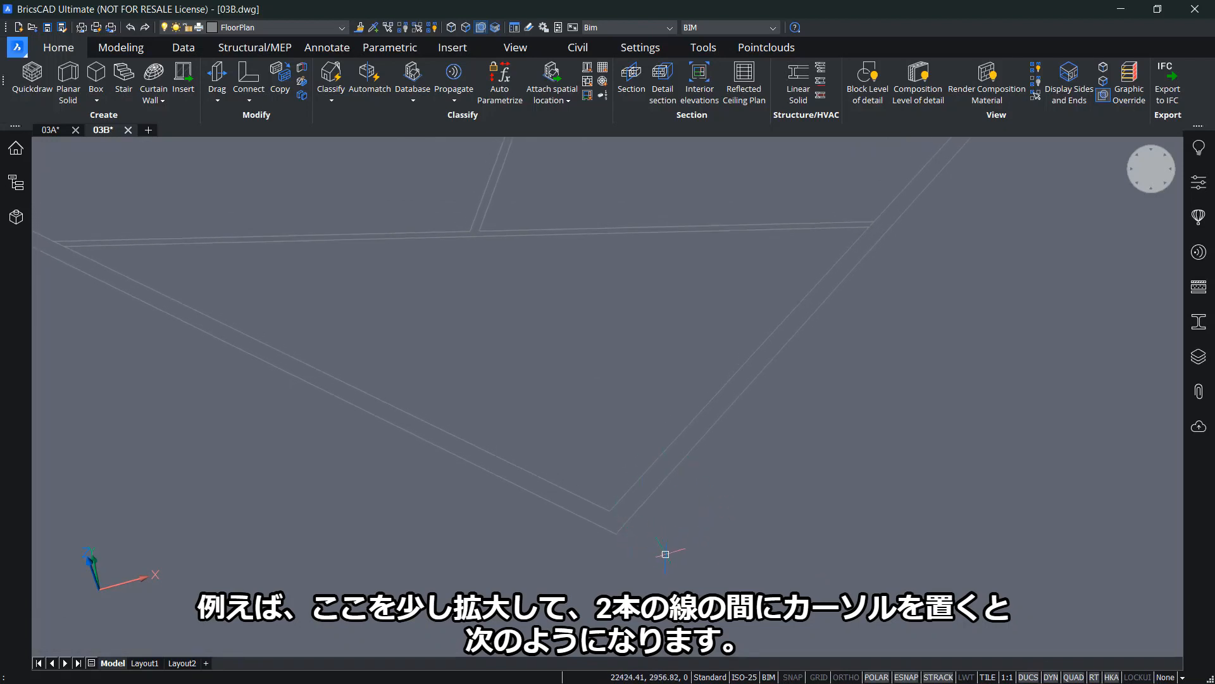
mouse_move(616, 519)
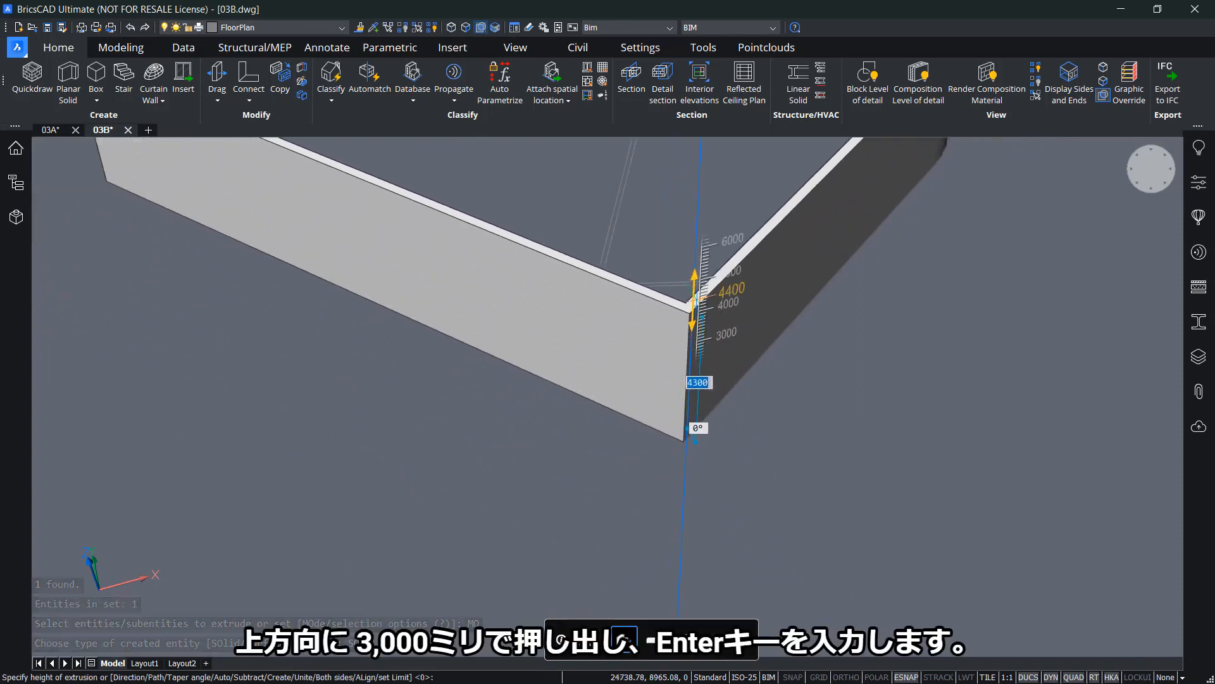
Push/Pull the wall strip upward to a height of 3000 mm
type("3000")
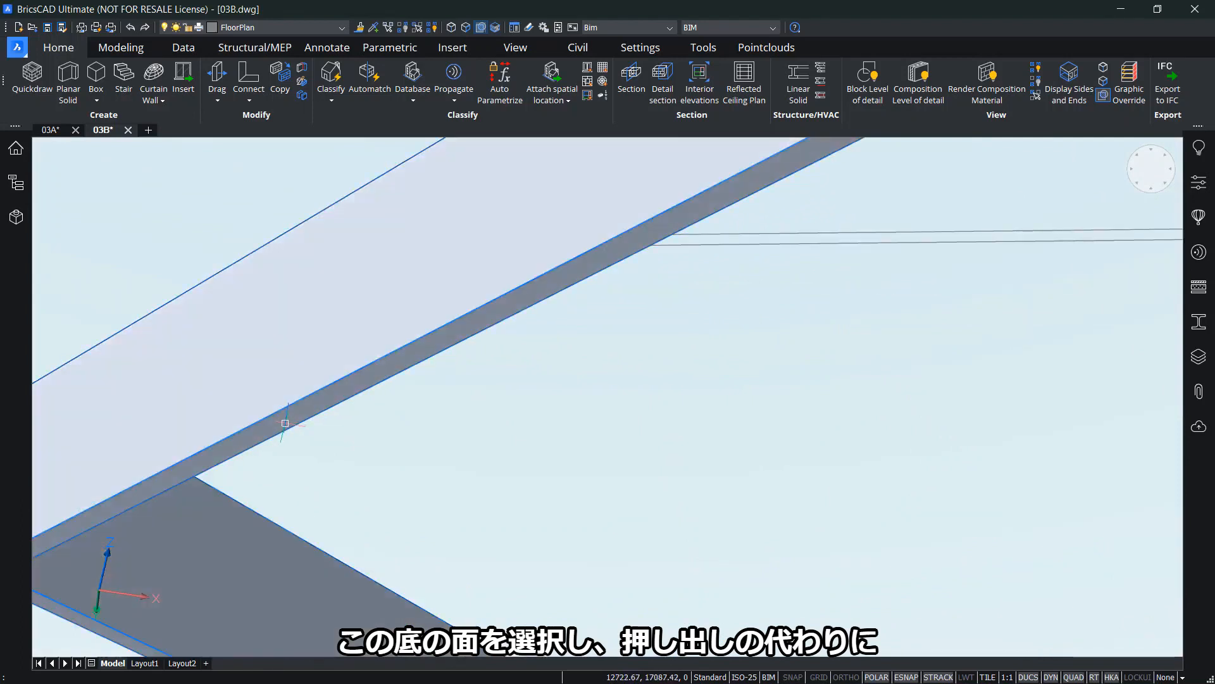
Select the bottom face of the floor region enclosed by the walls
left_click(285, 423)
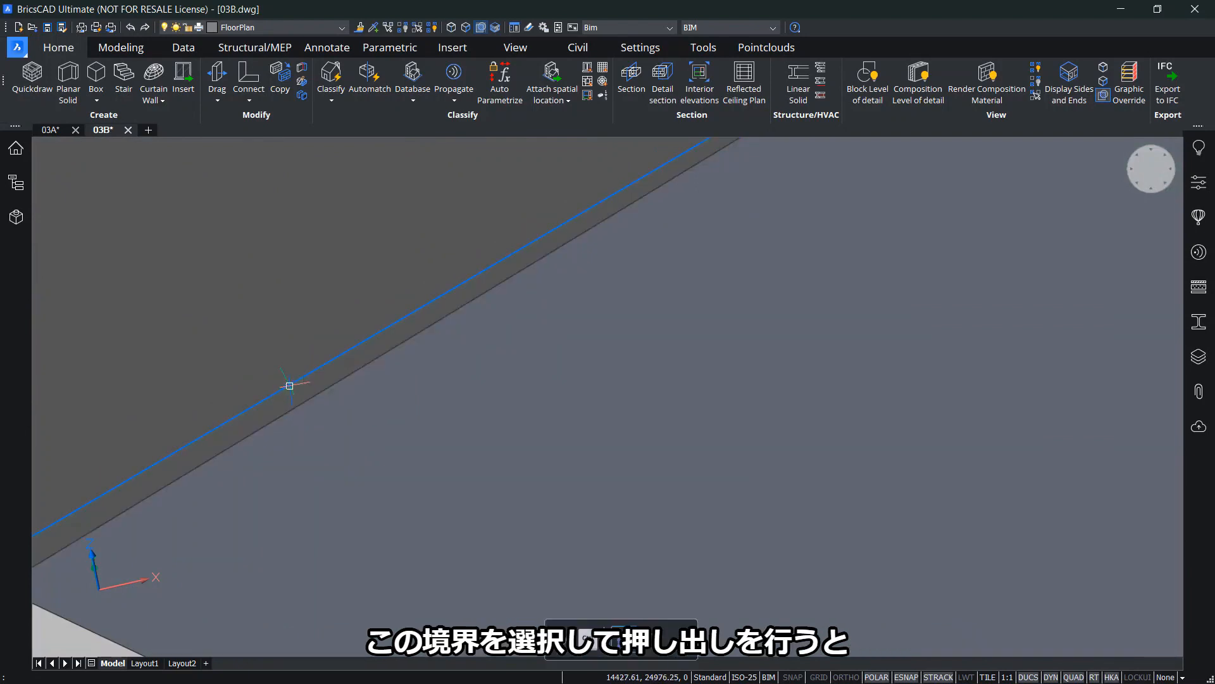
mouse_move(287, 392)
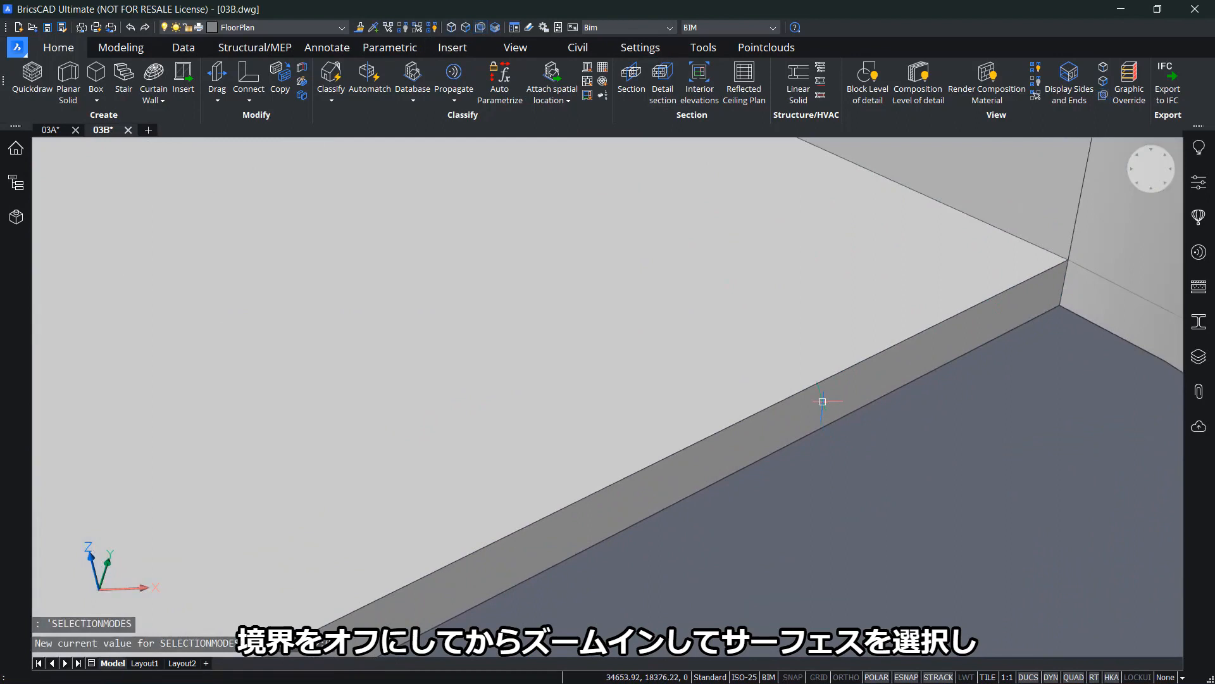
Pick the slab's edge face to connect it to the surrounding walls
left_click(823, 402)
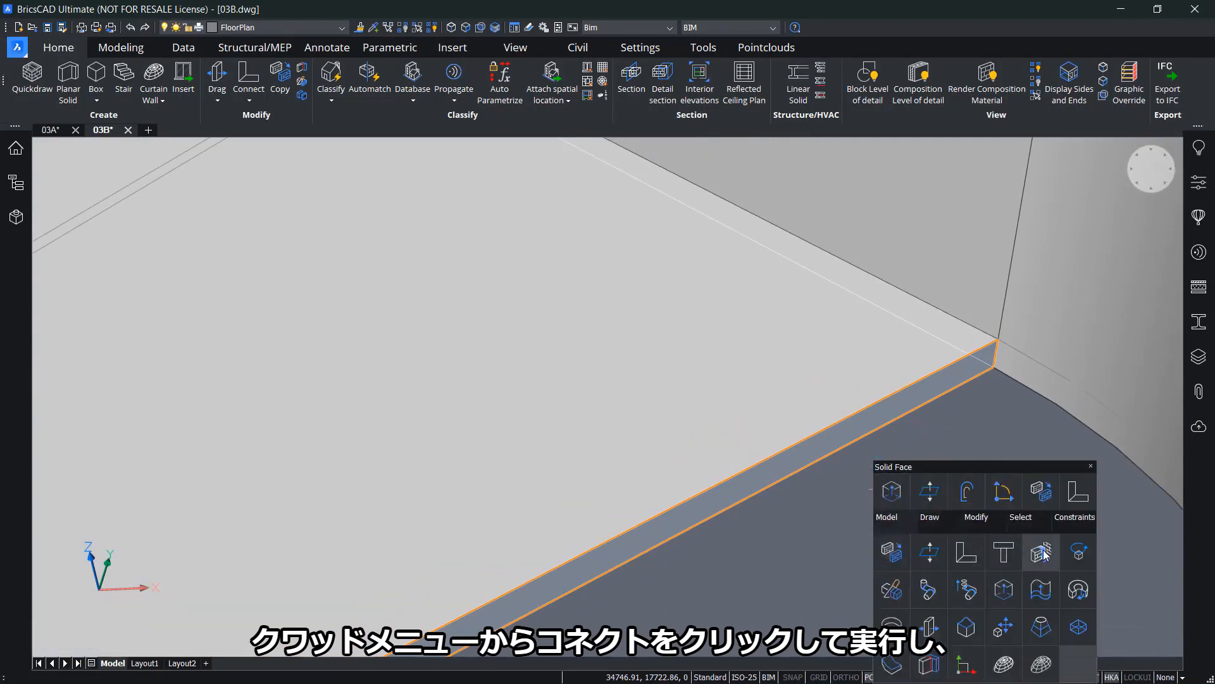
mouse_move(1040, 552)
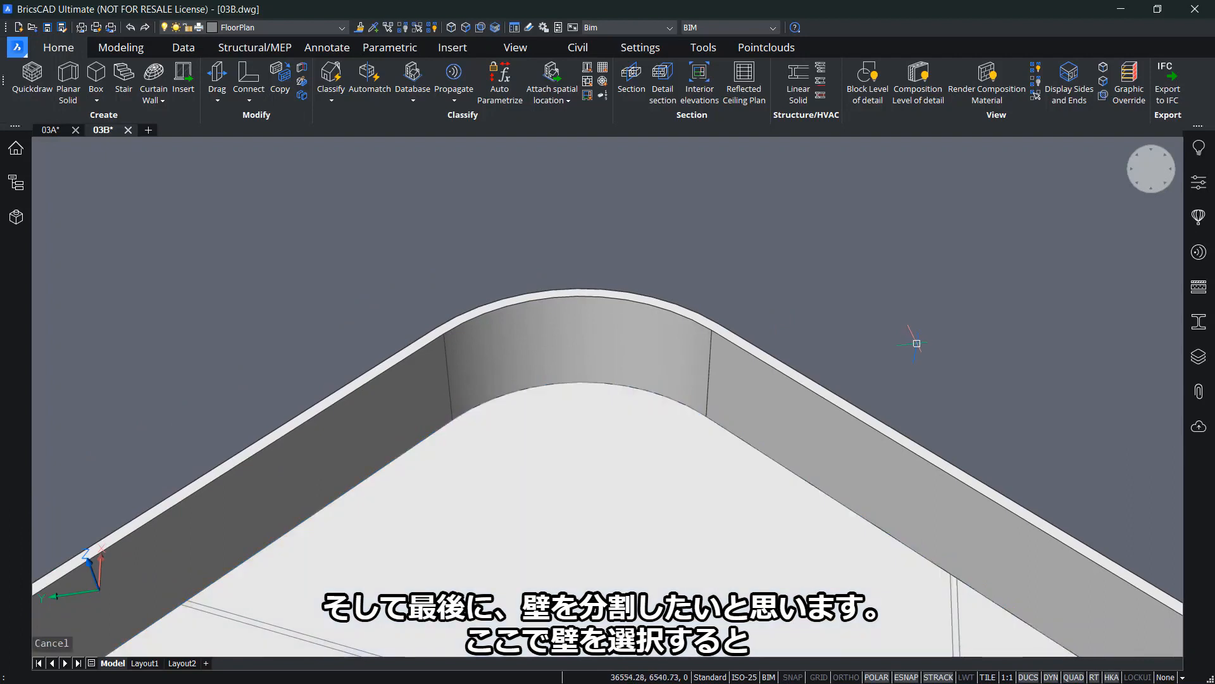
mouse_move(947, 349)
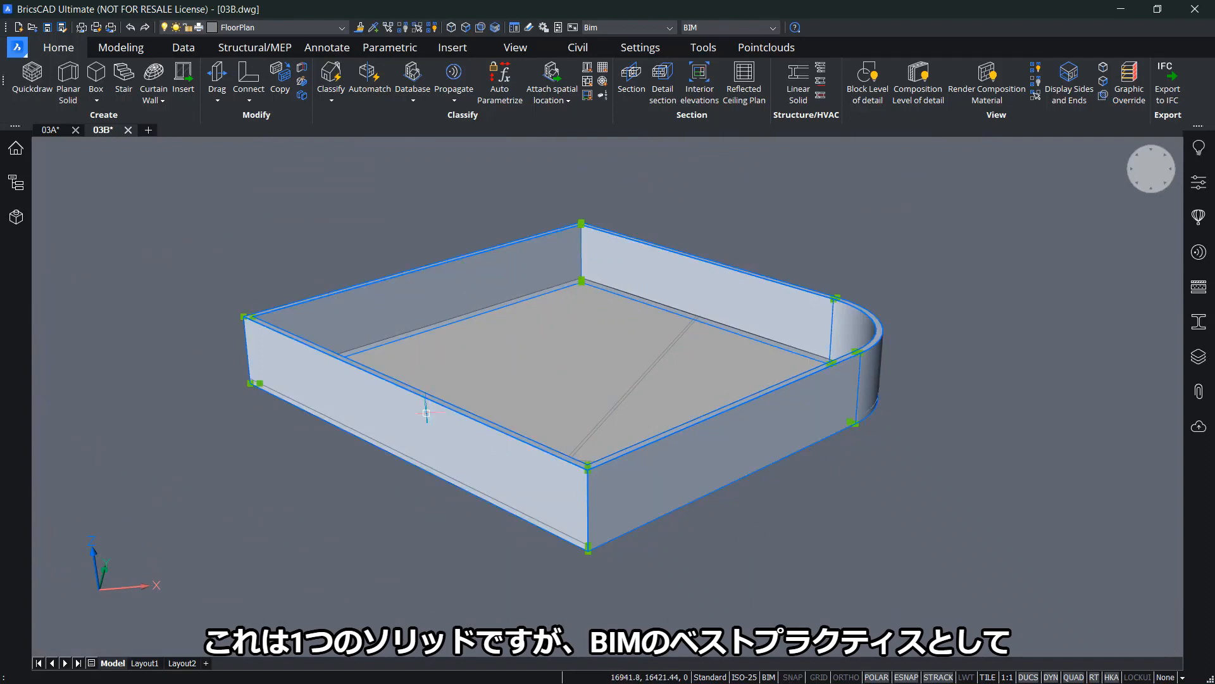
mouse_move(919, 282)
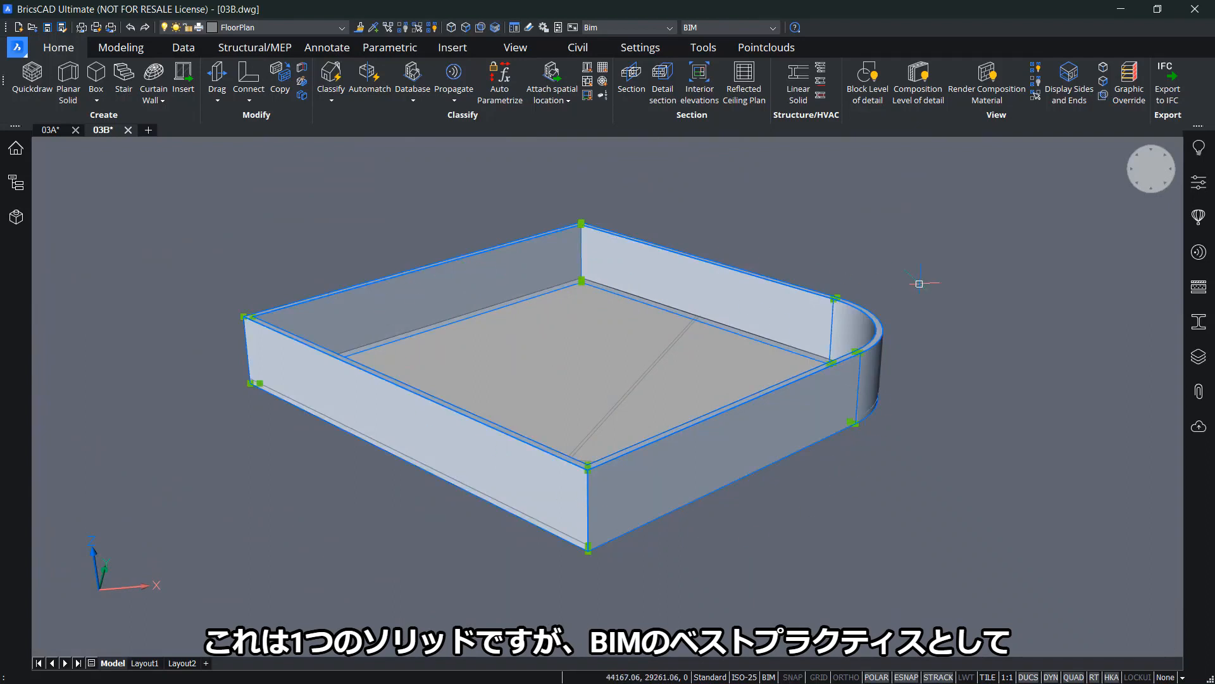
mouse_move(1047, 337)
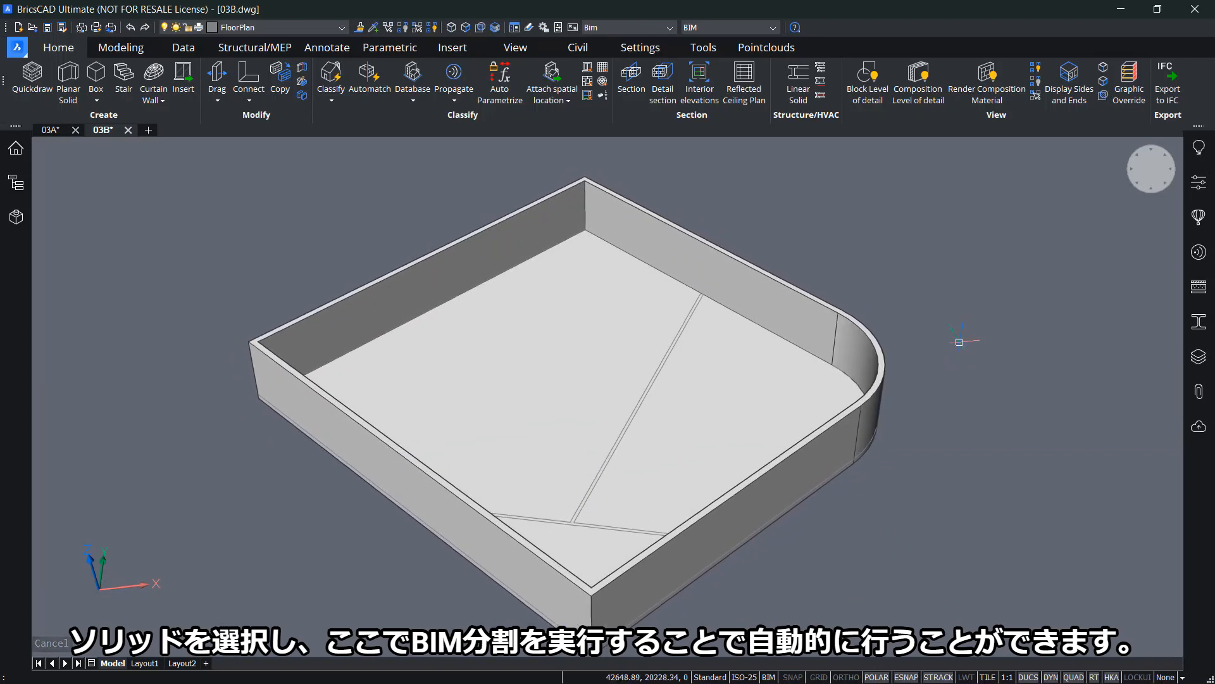
Select the combined walls-and-slab solid for BIM Split
left_click(752, 287)
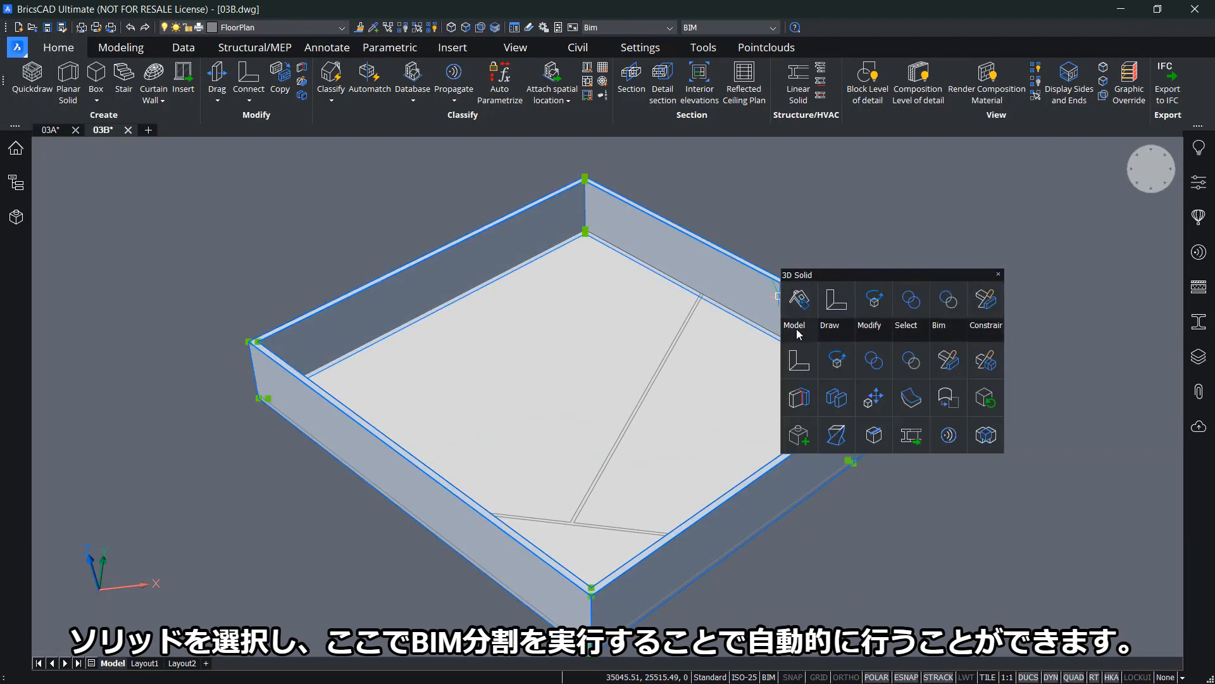
mouse_move(798, 398)
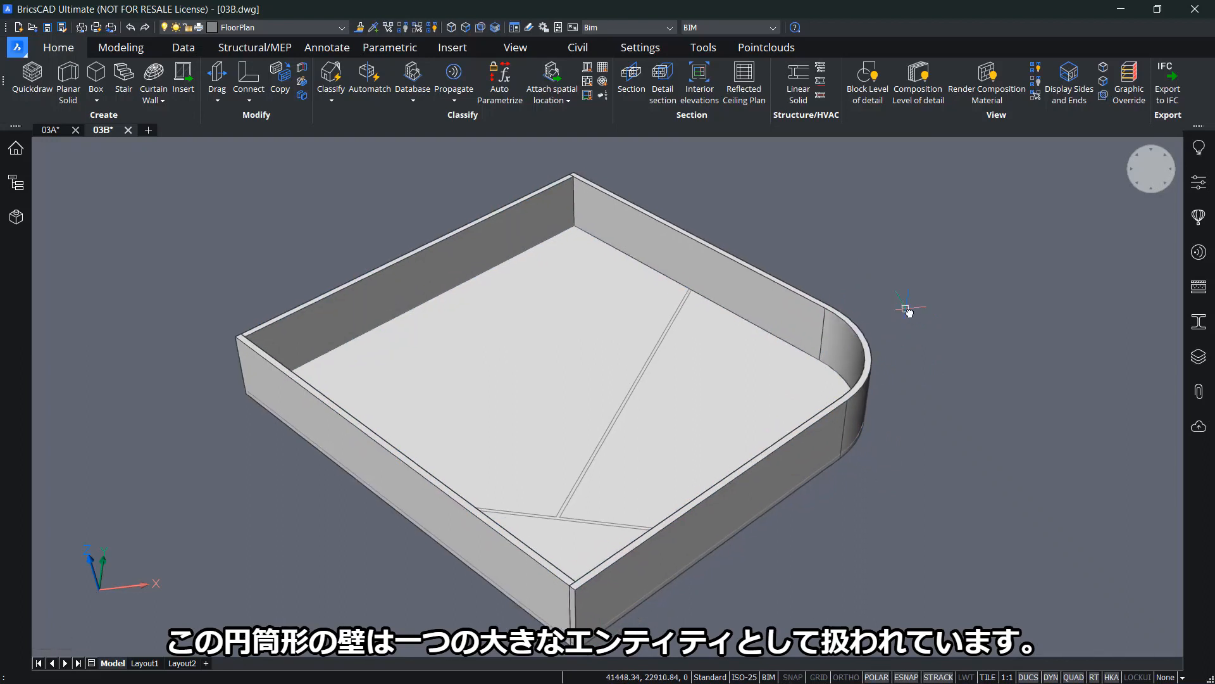
mouse_move(883, 303)
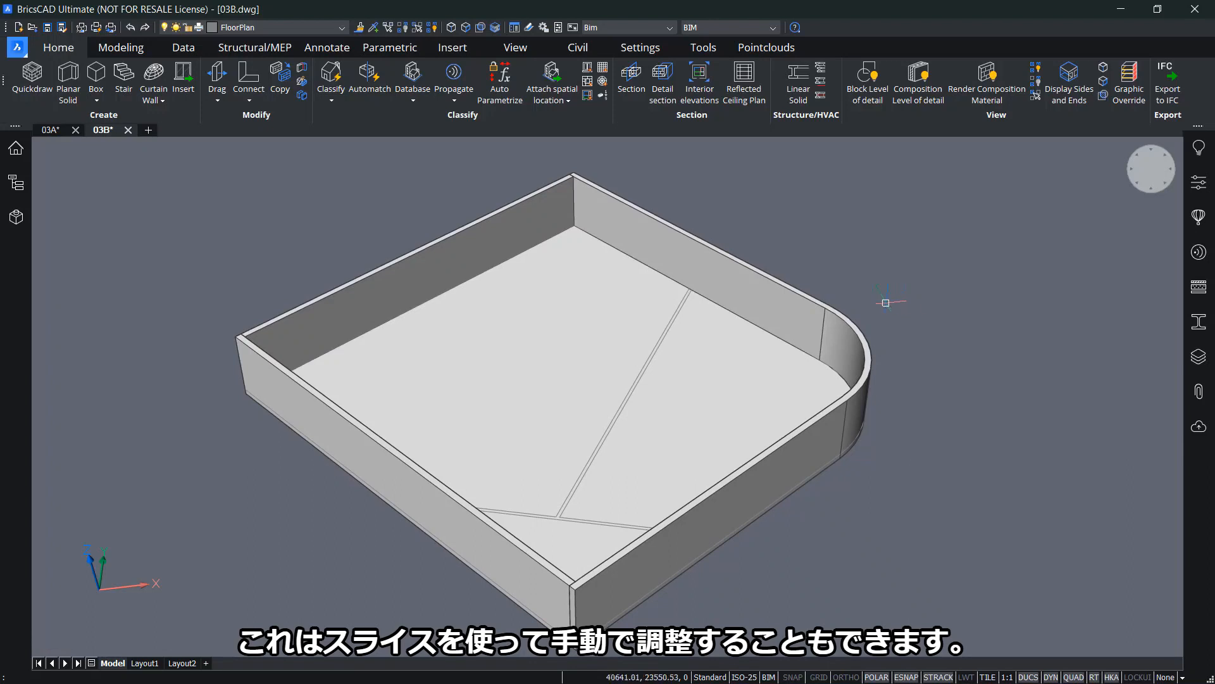
Slice the long wall along a perpendicular face to separate the curved corner
left_click(844, 333)
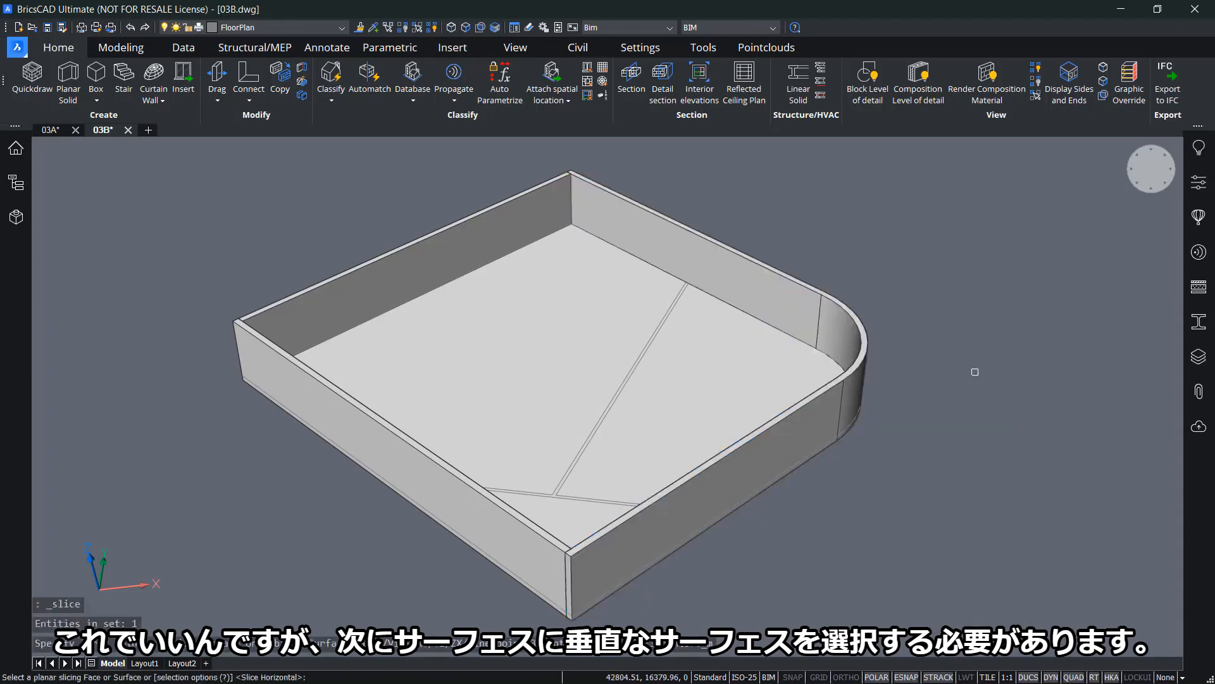
left_click(501, 533)
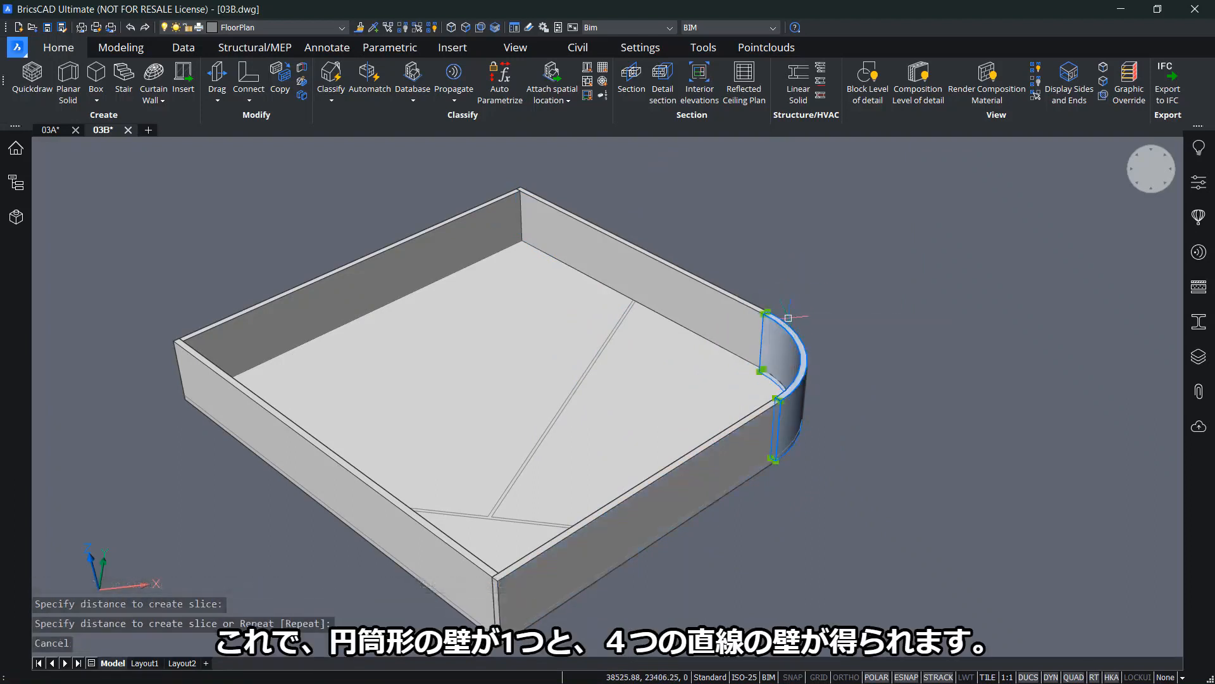
mouse_move(797, 319)
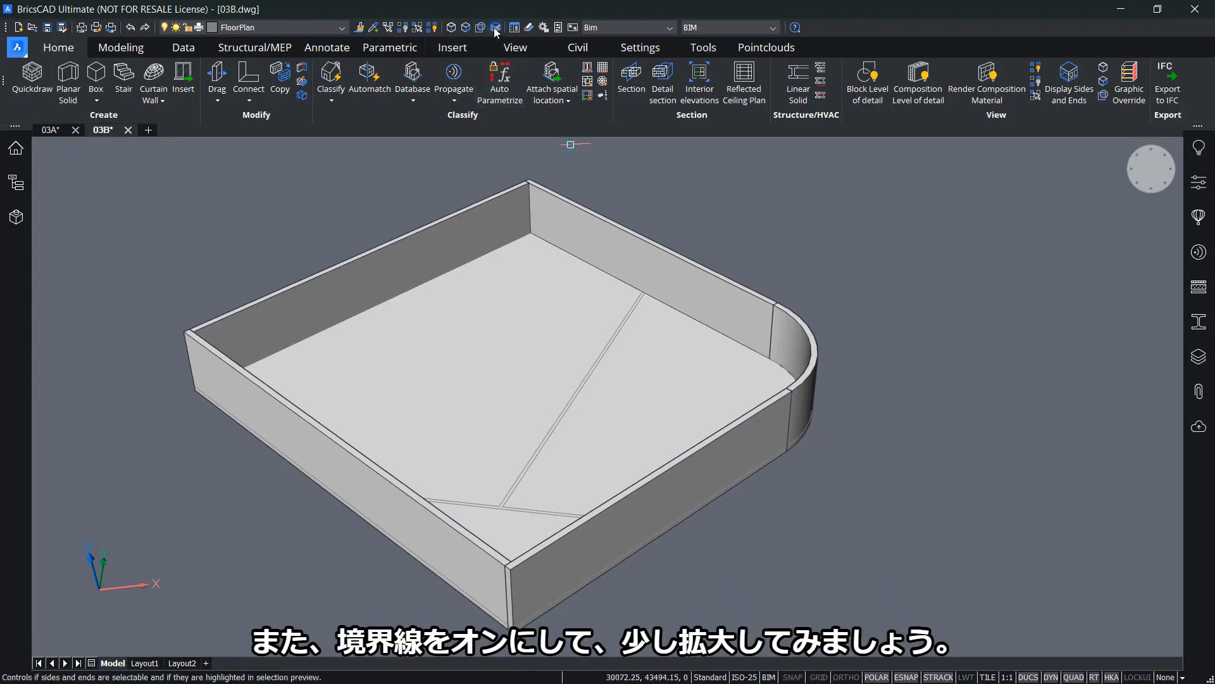
Turn on boundary detection and extrude the strip between the interior lines into a wall
left_click(1068, 81)
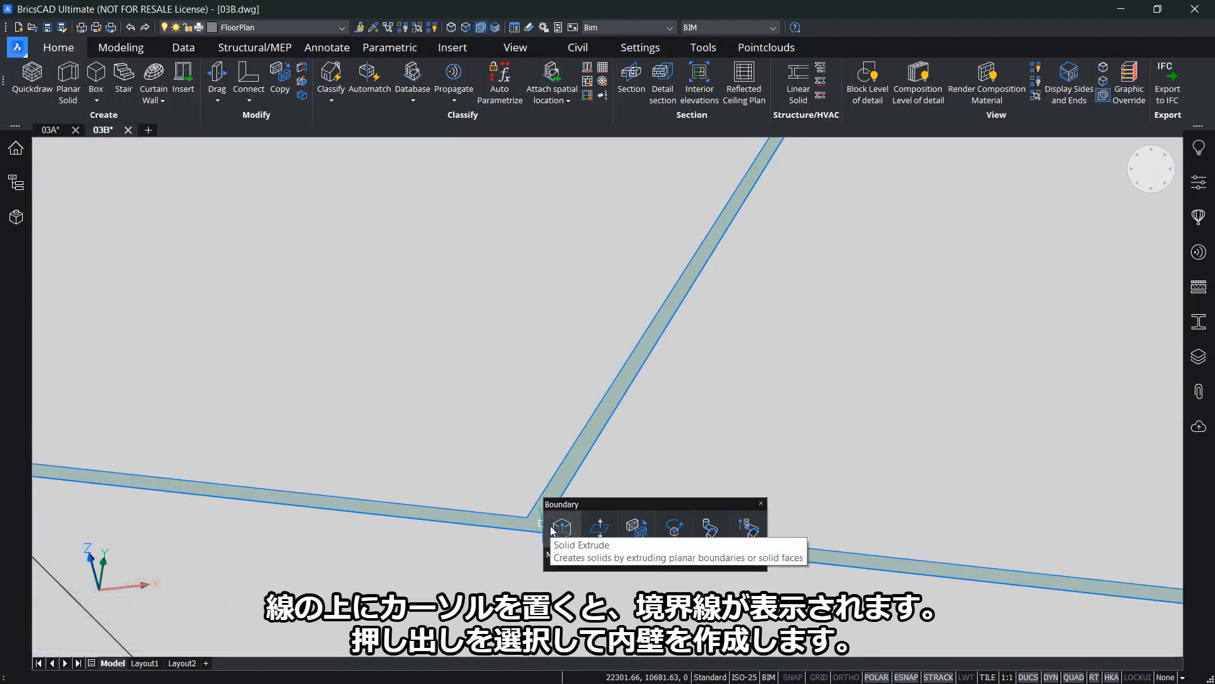
left_click(560, 526)
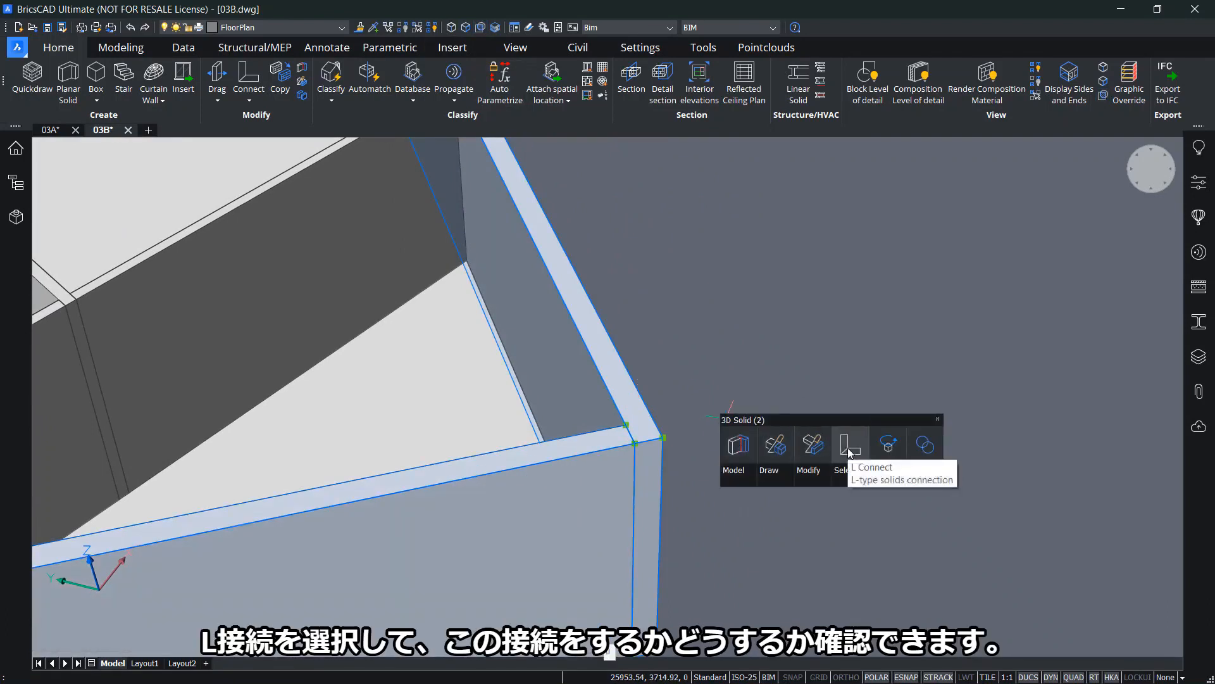
Join the two corner wall solids with an L connection, then select the whole floor for copying
left_click(849, 444)
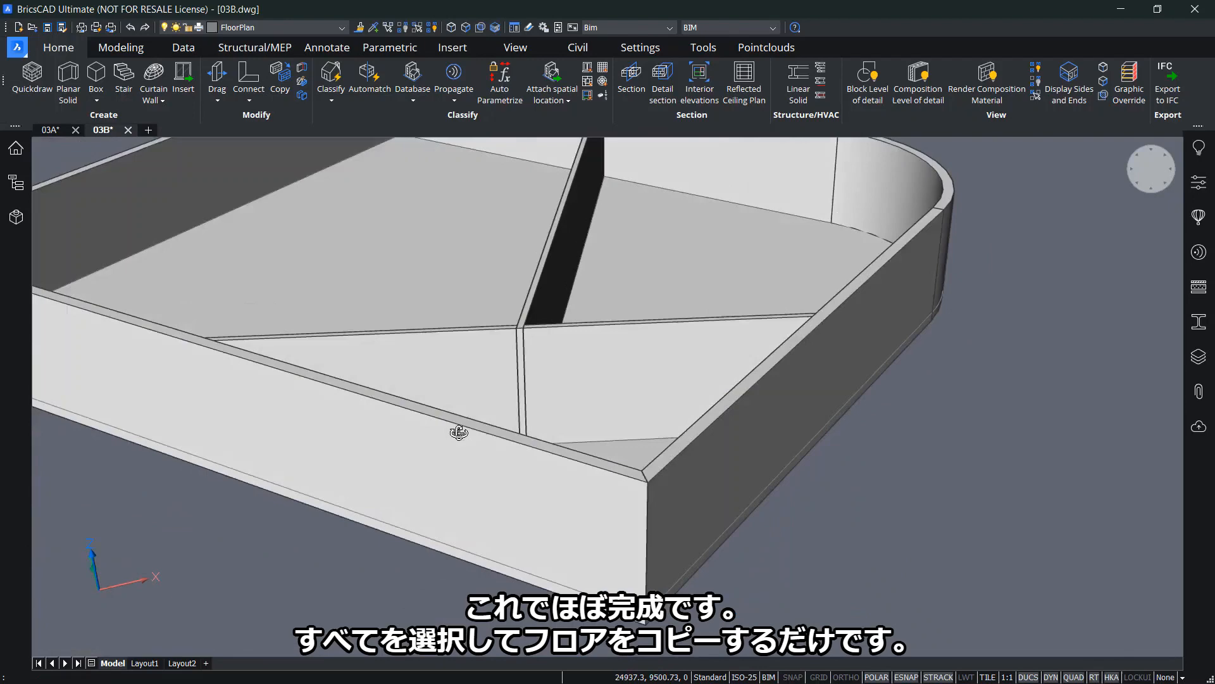
left_click_drag(458, 430, 554, 472)
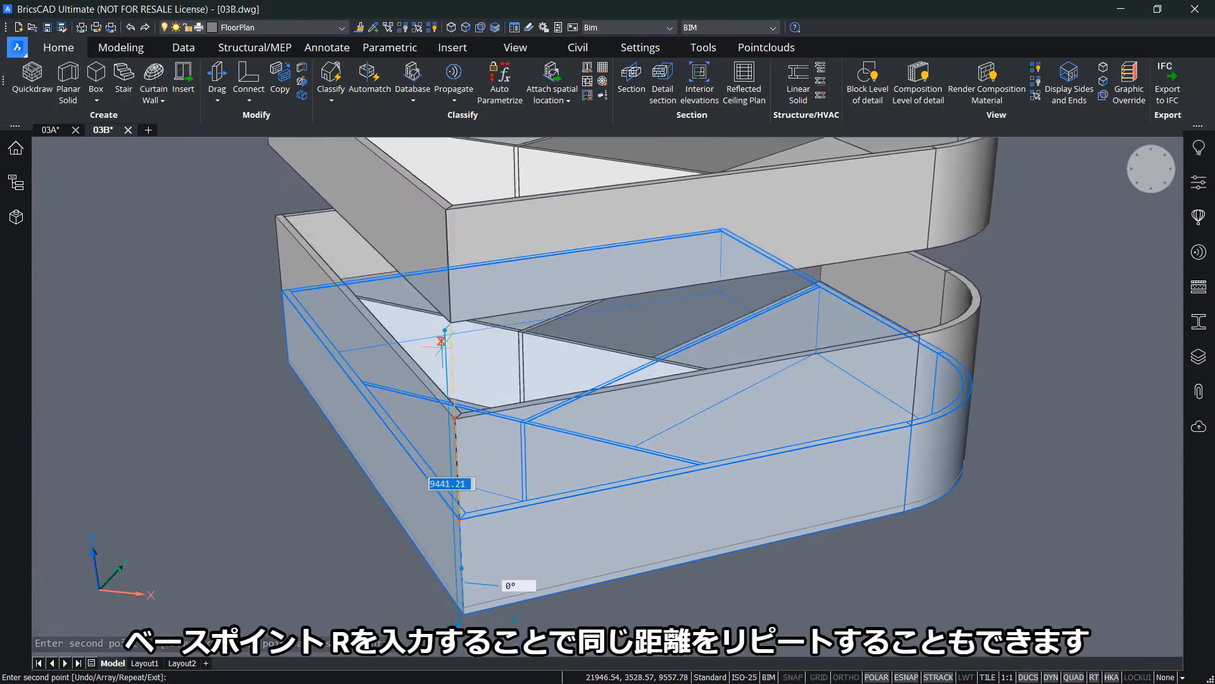
mouse_move(461, 365)
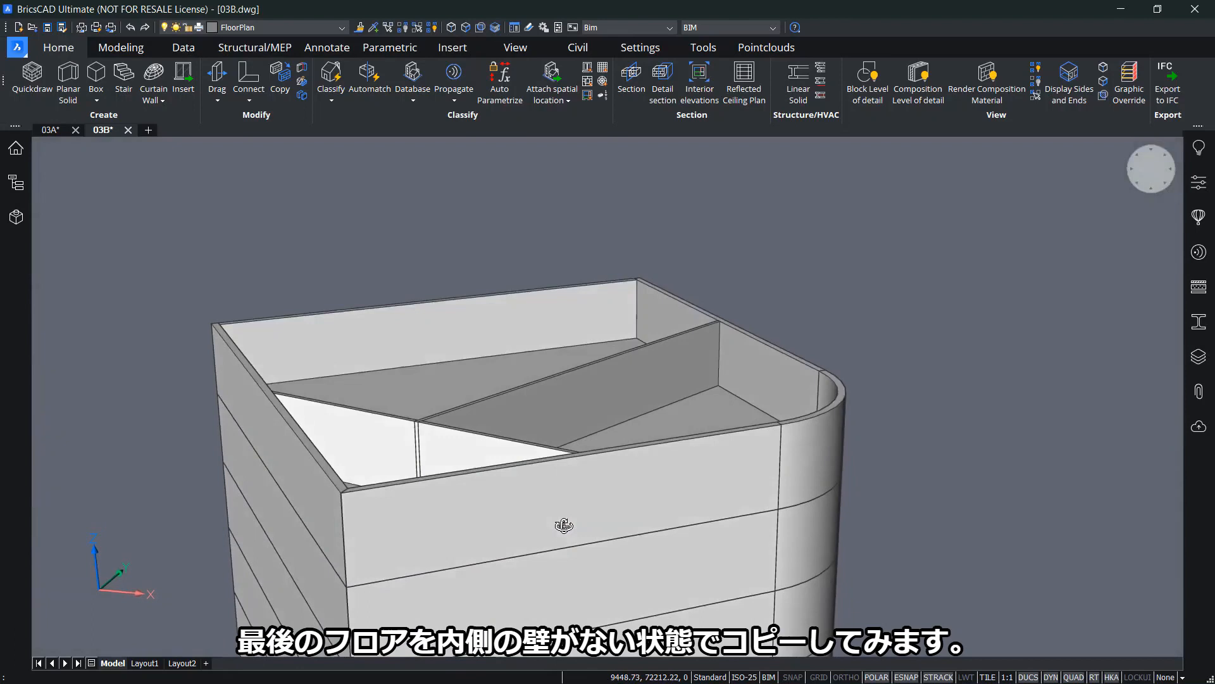
Copy the top floor's outer walls and slab one storey up from the picked base point
left_click(565, 519)
type("COPY")
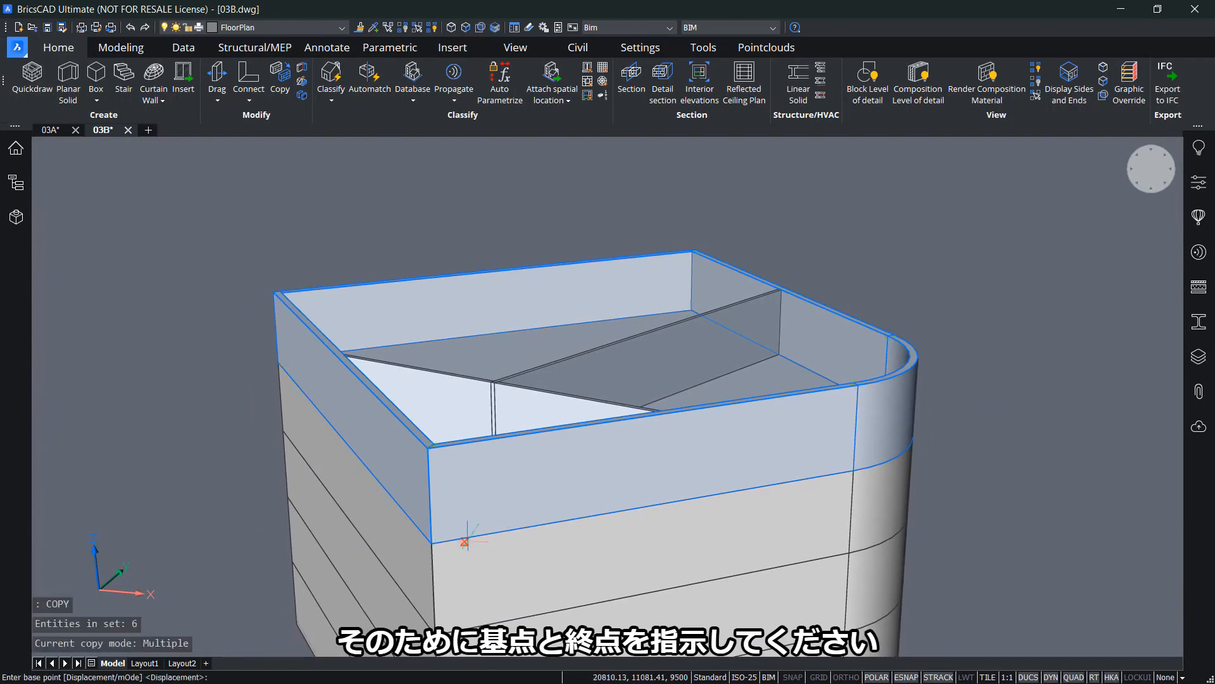
left_click(427, 443)
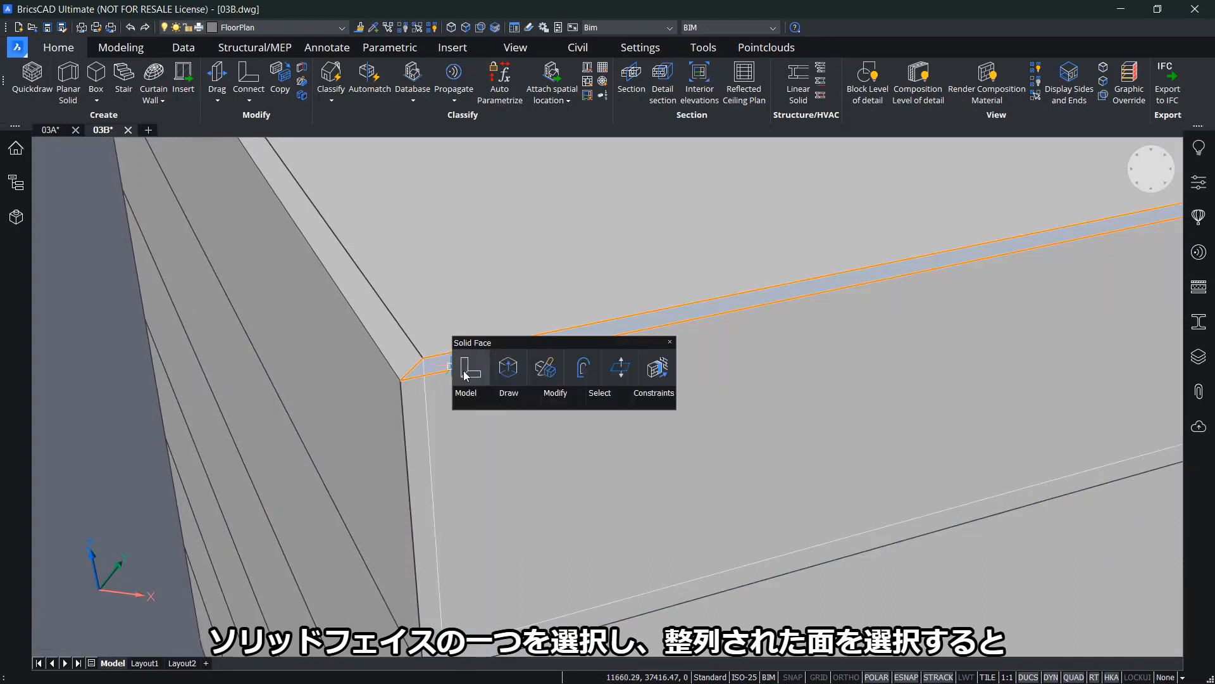
Select the aligned wall-top faces and PushPull the top storey down 2500 mm into a parapet
left_click(466, 367)
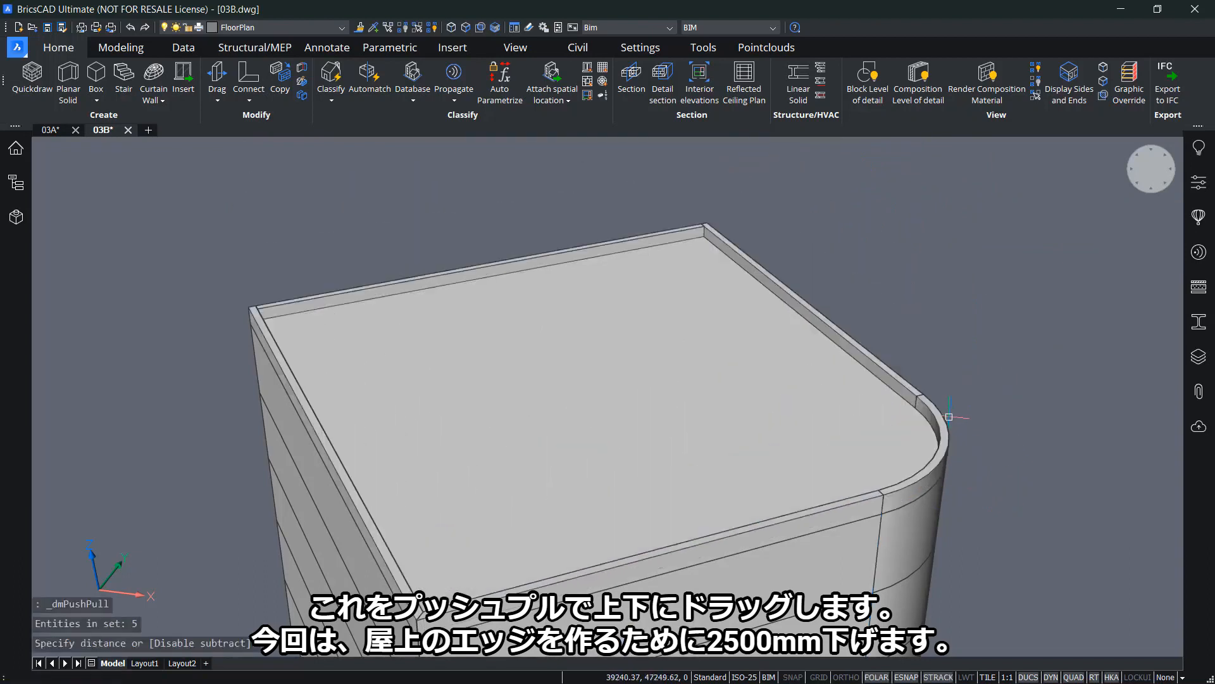
left_click_drag(950, 417, 454, 350)
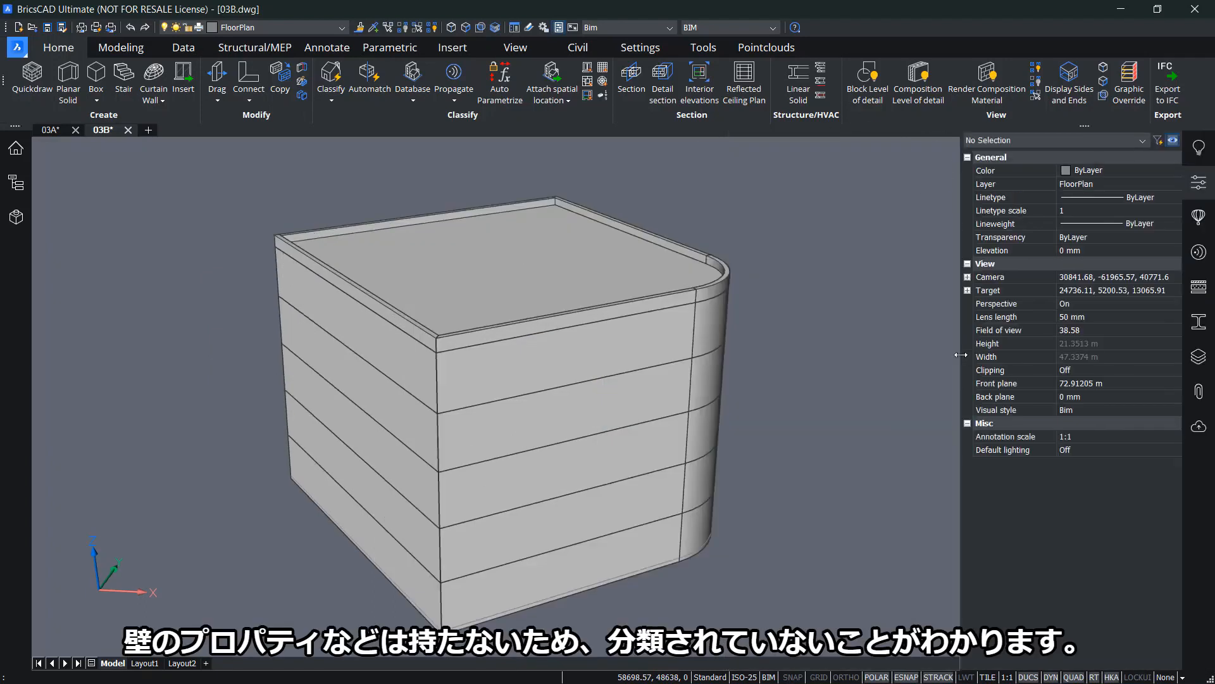
left_click(599, 363)
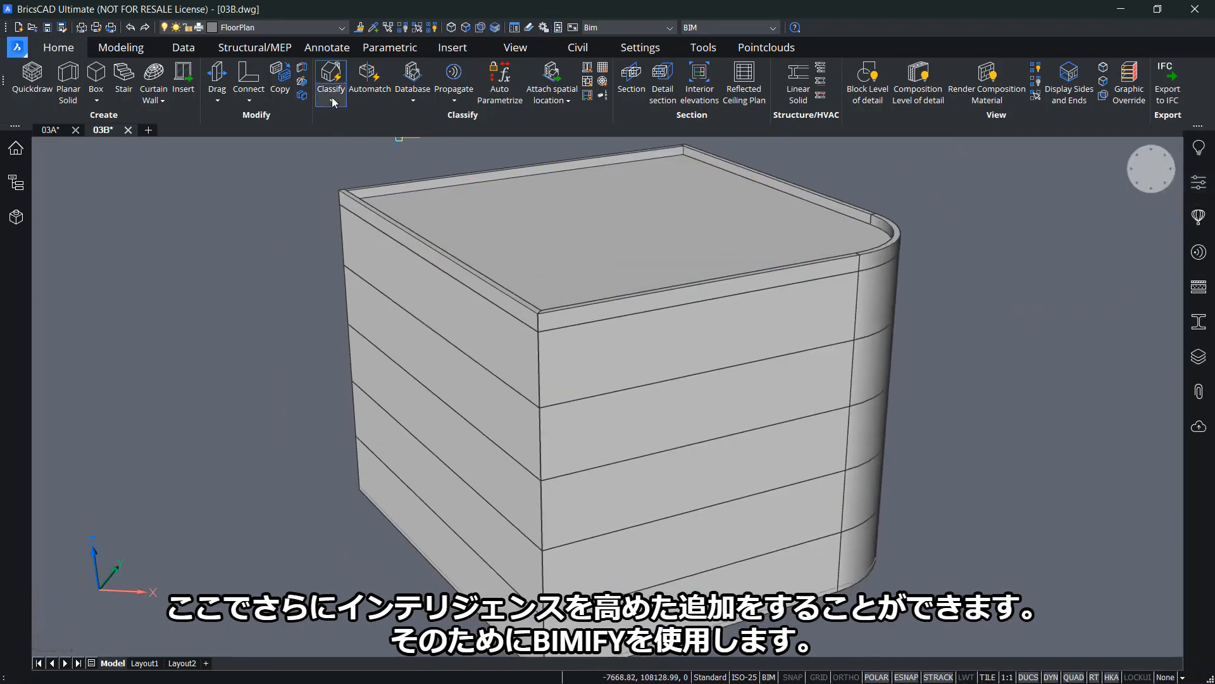
Start Bimify for the entire drawing with Create spaces and Create sections switched off
left_click(331, 74)
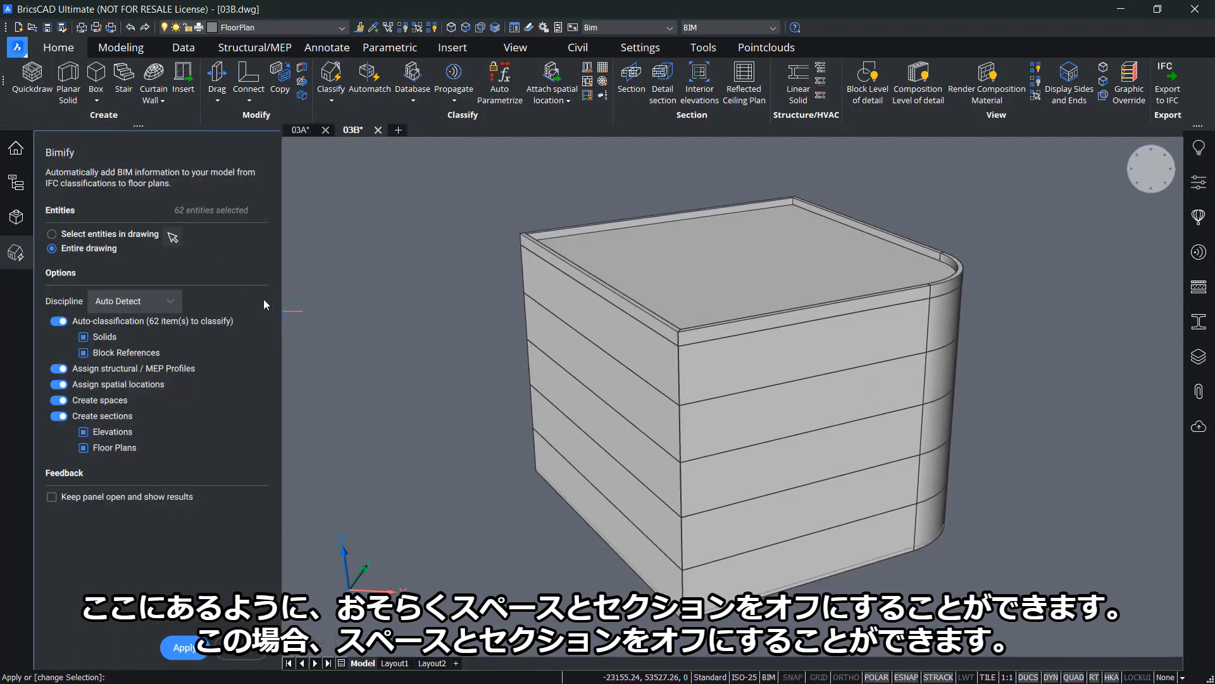
left_click(60, 400)
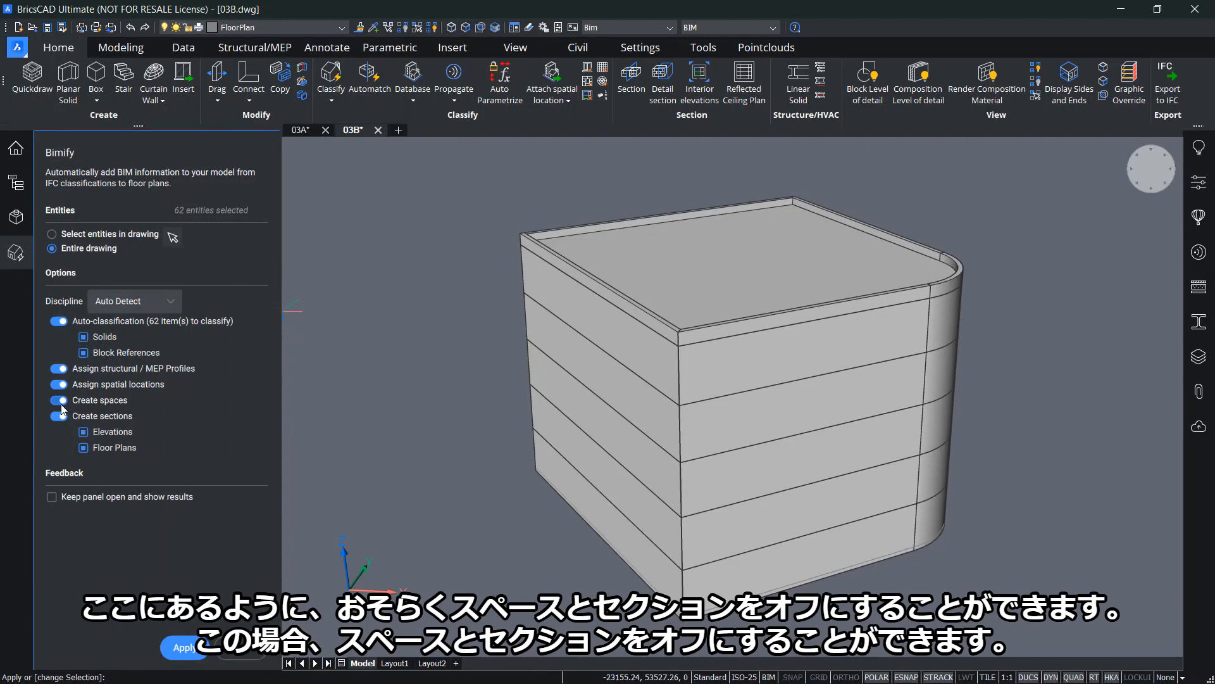
left_click(58, 398)
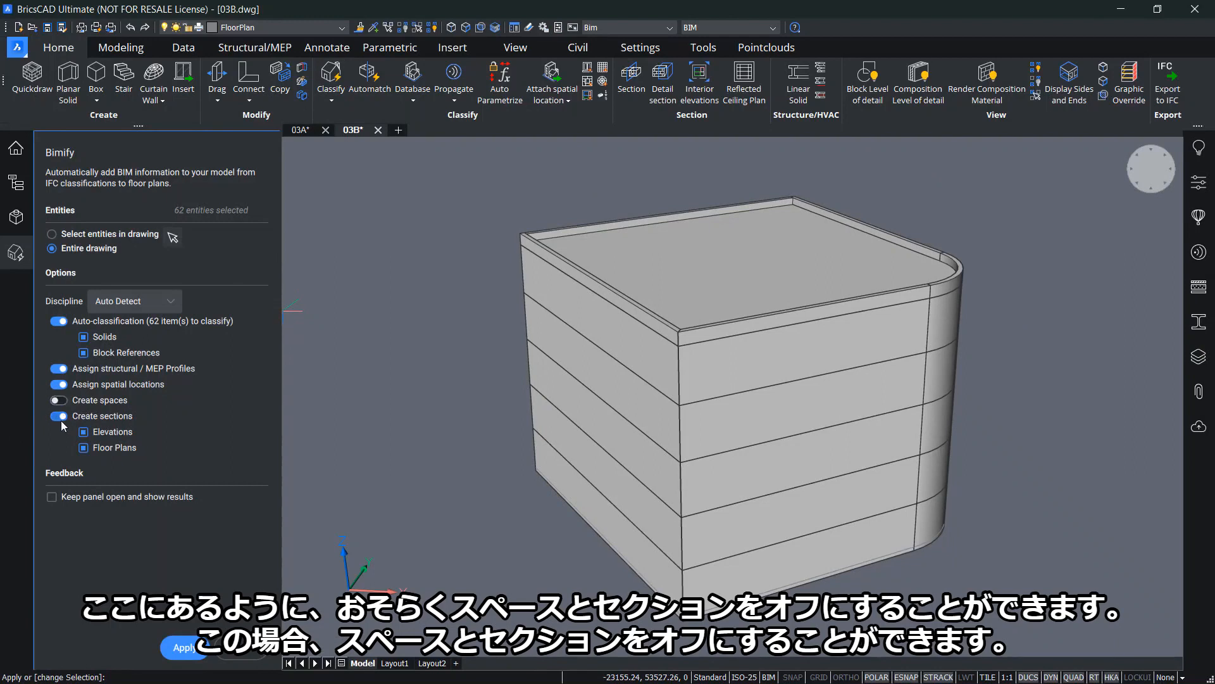
left_click(58, 415)
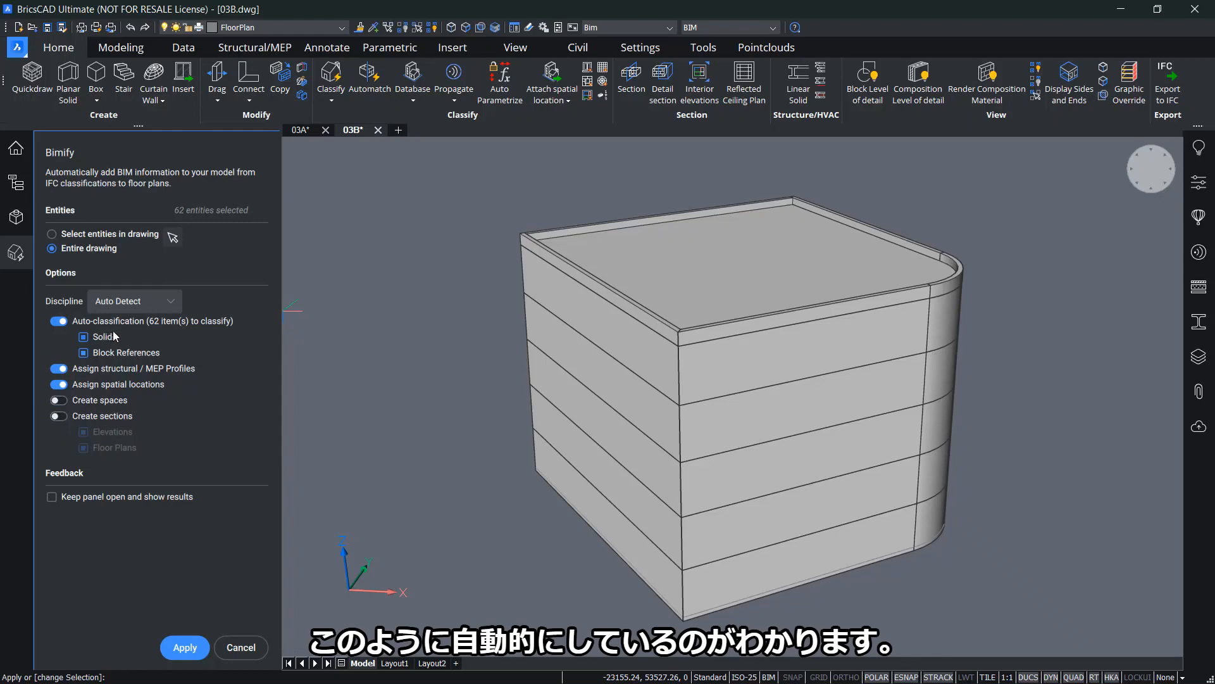
mouse_move(114, 339)
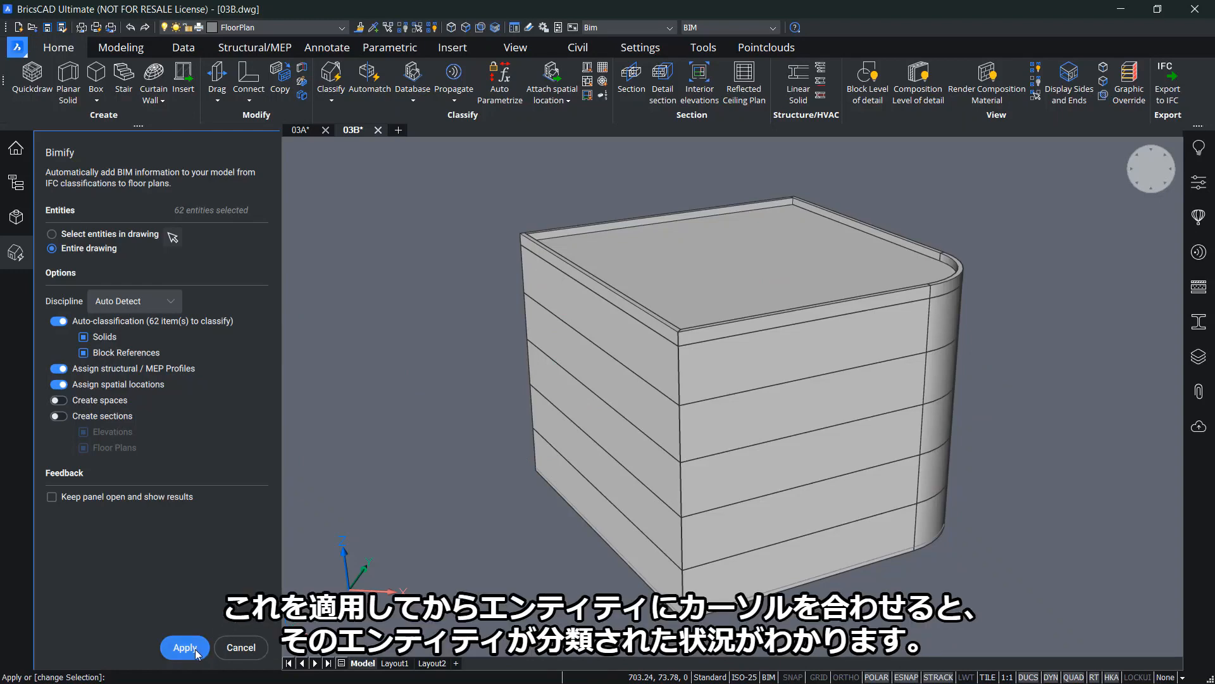
Apply Bimify so the building's walls and slabs receive BIM types
left_click(185, 647)
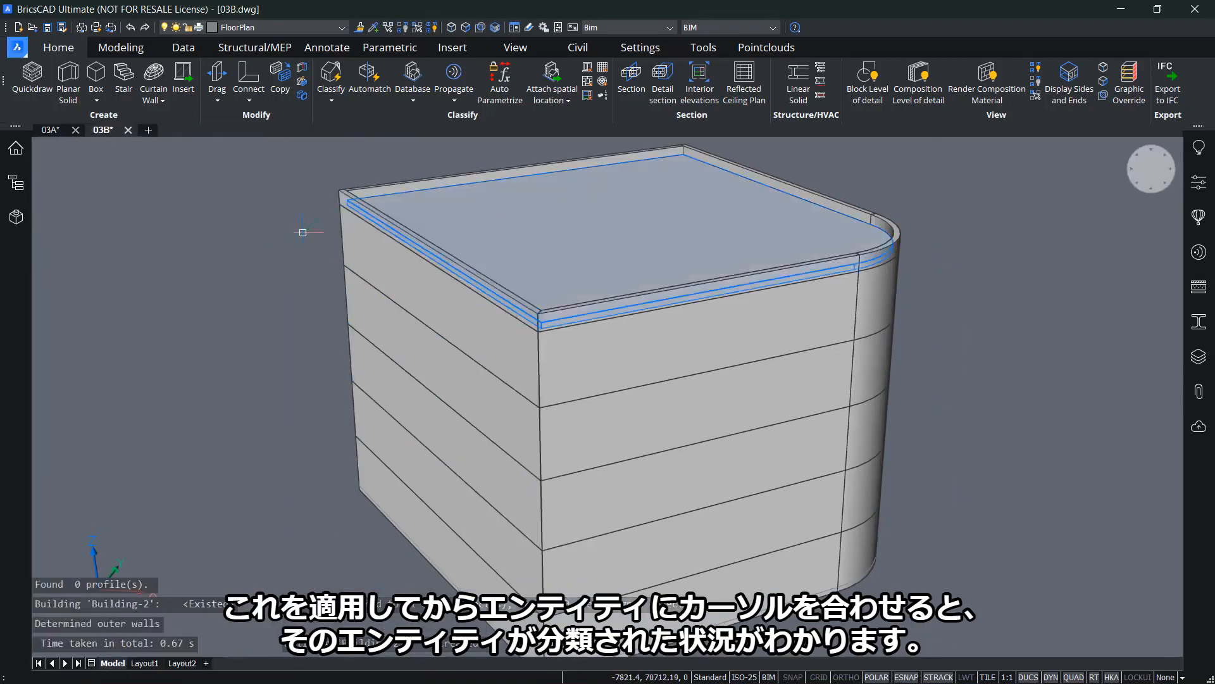
mouse_move(605, 333)
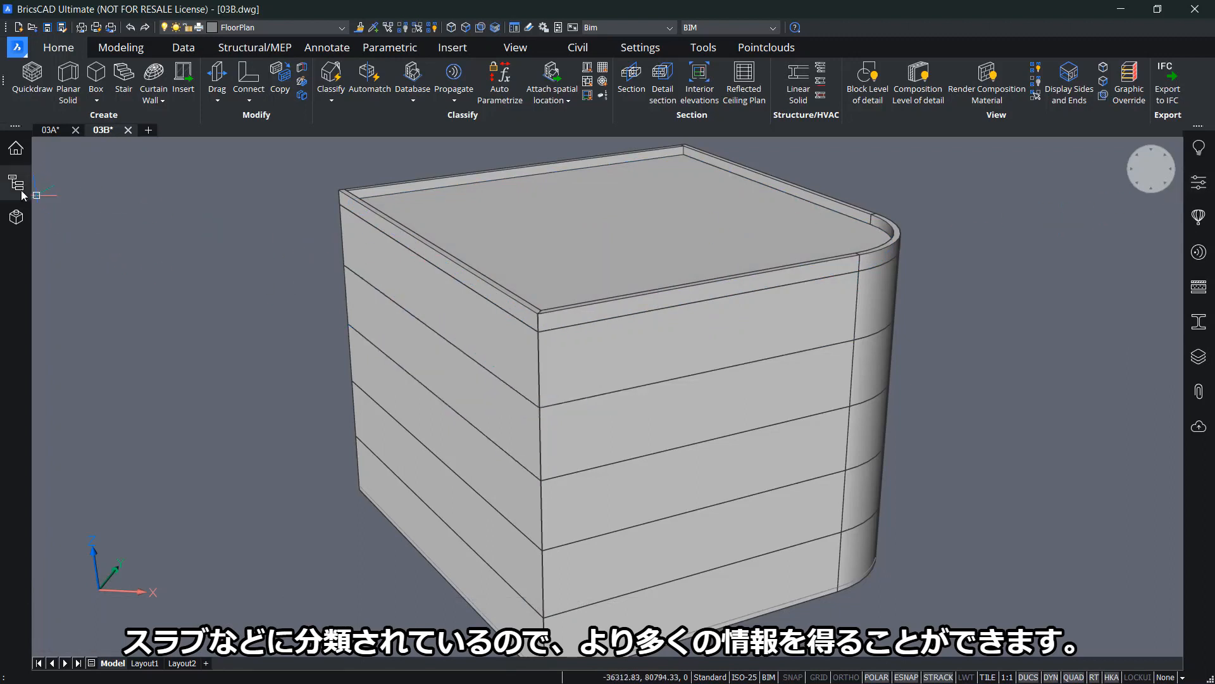
Show Building-2's Floors 0–5 in the BIM Project Browser and highlight Floor 3's elements
left_click(16, 183)
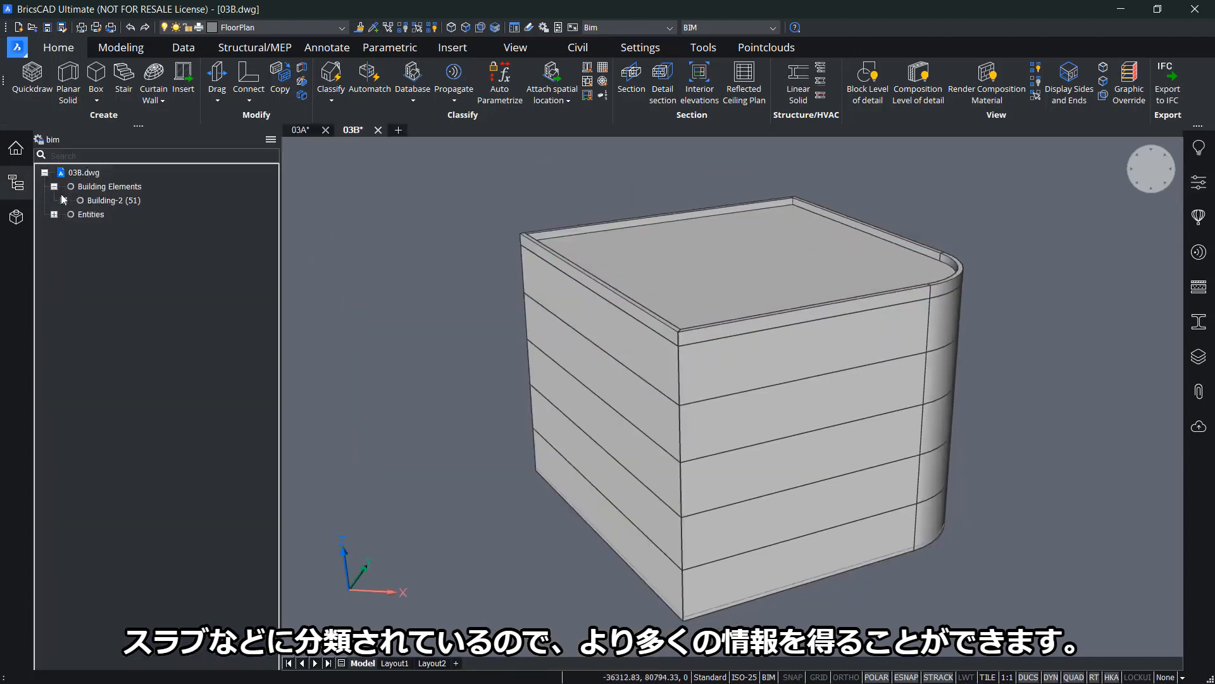
left_click(63, 200)
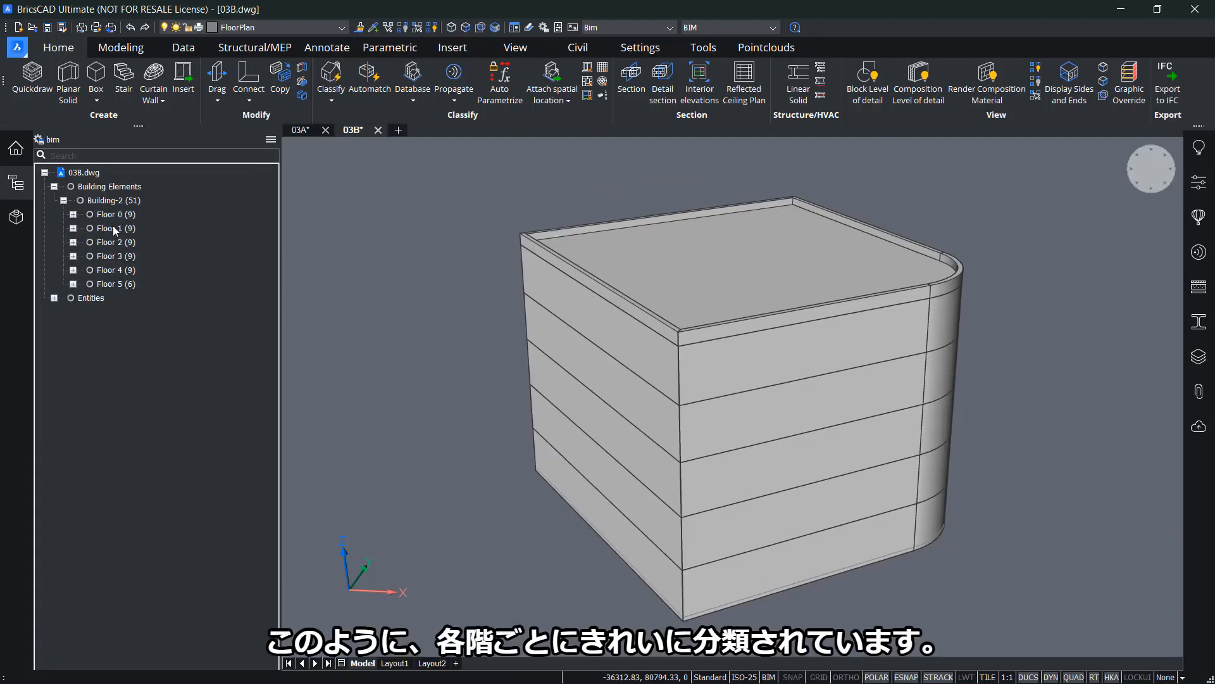
mouse_move(125, 284)
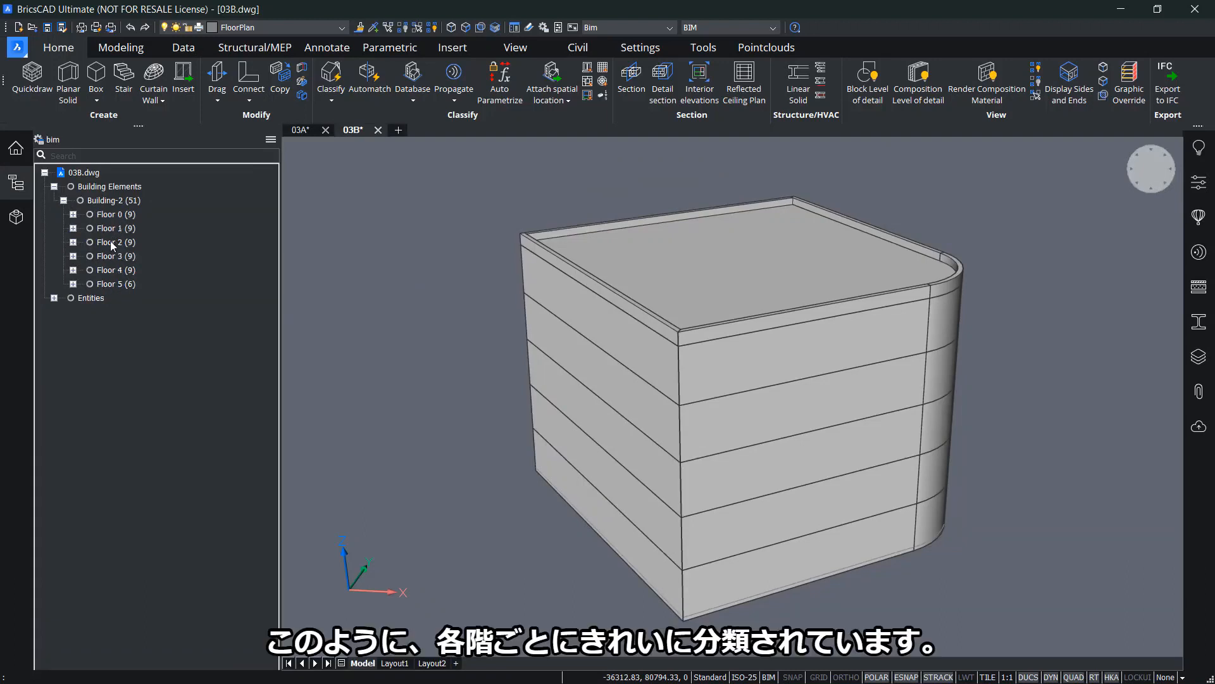
left_click(115, 256)
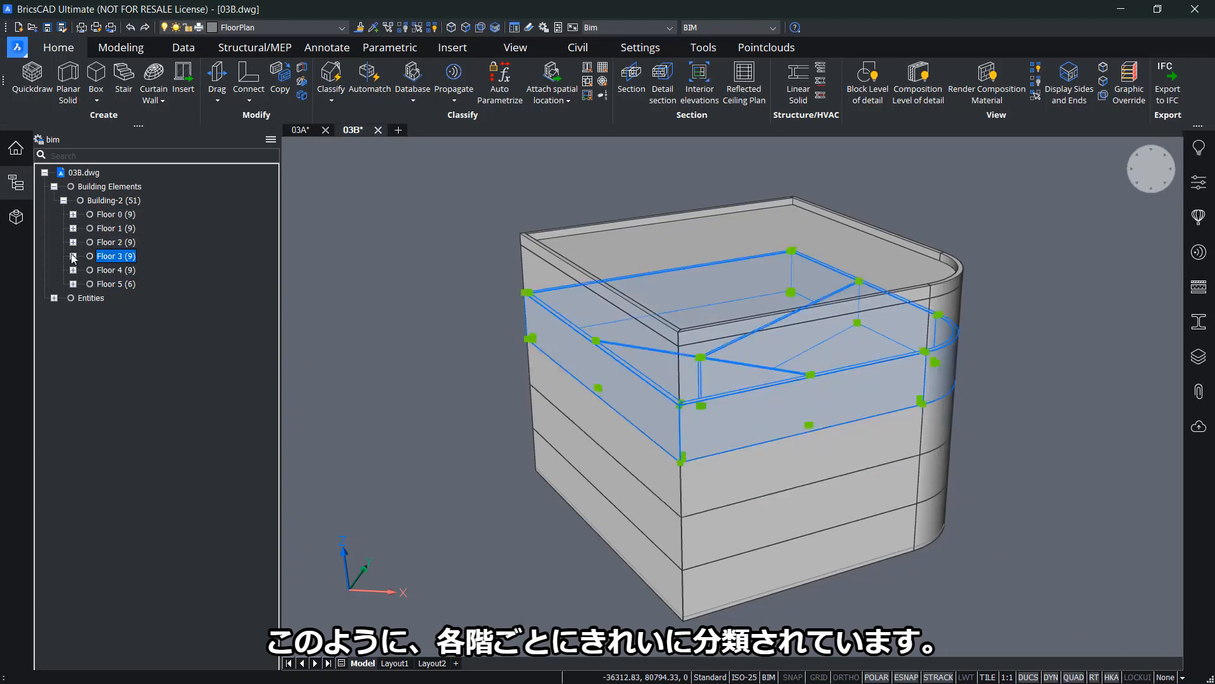